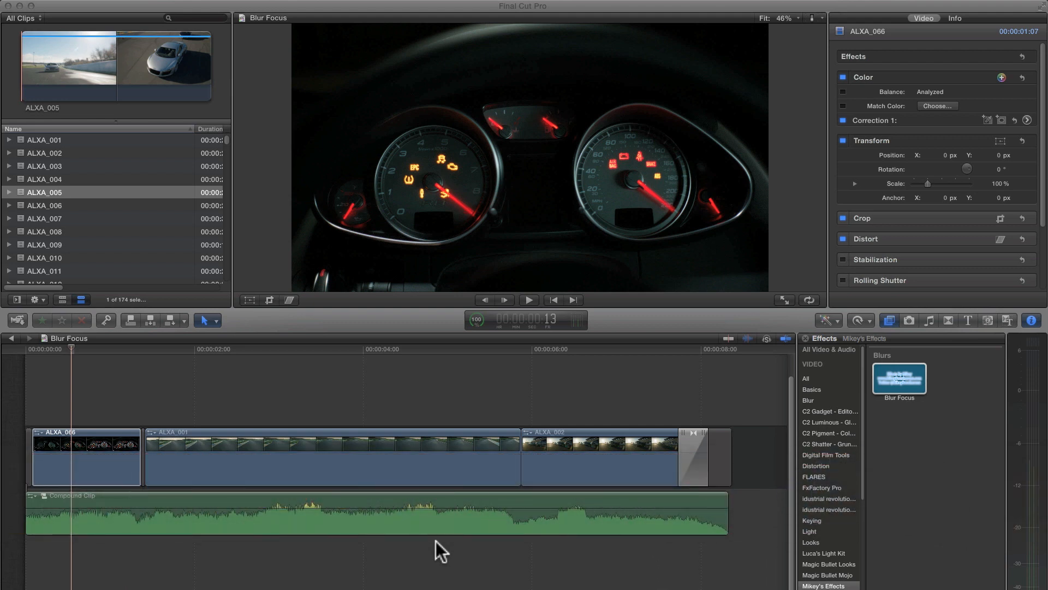
mouse_move(847, 575)
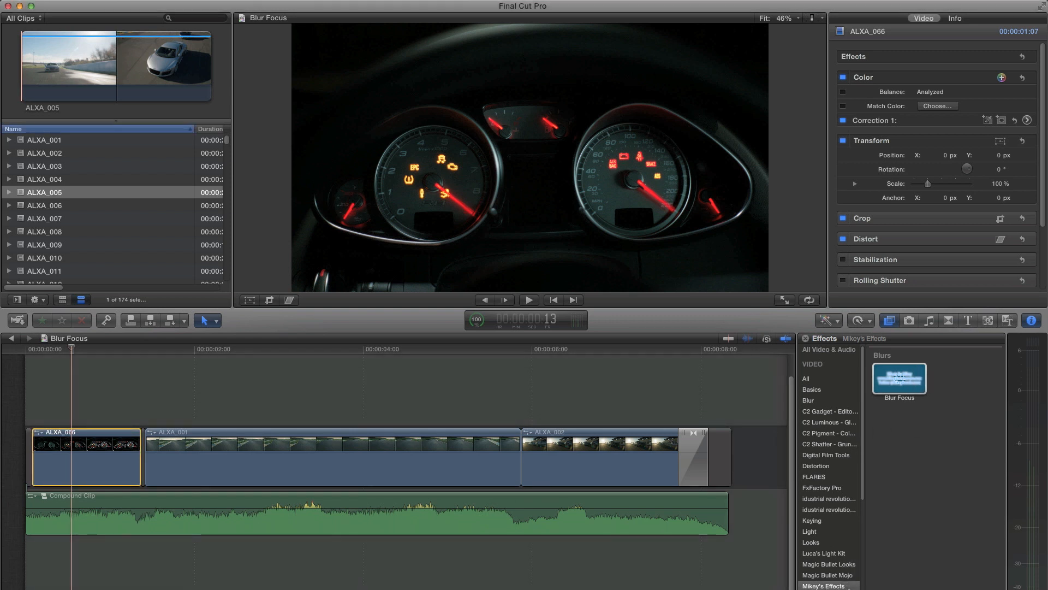
Step: Apply Blur Focus to the ALXA_066 dashboard clip and nudge its focus centre slightly off centre
click(898, 377)
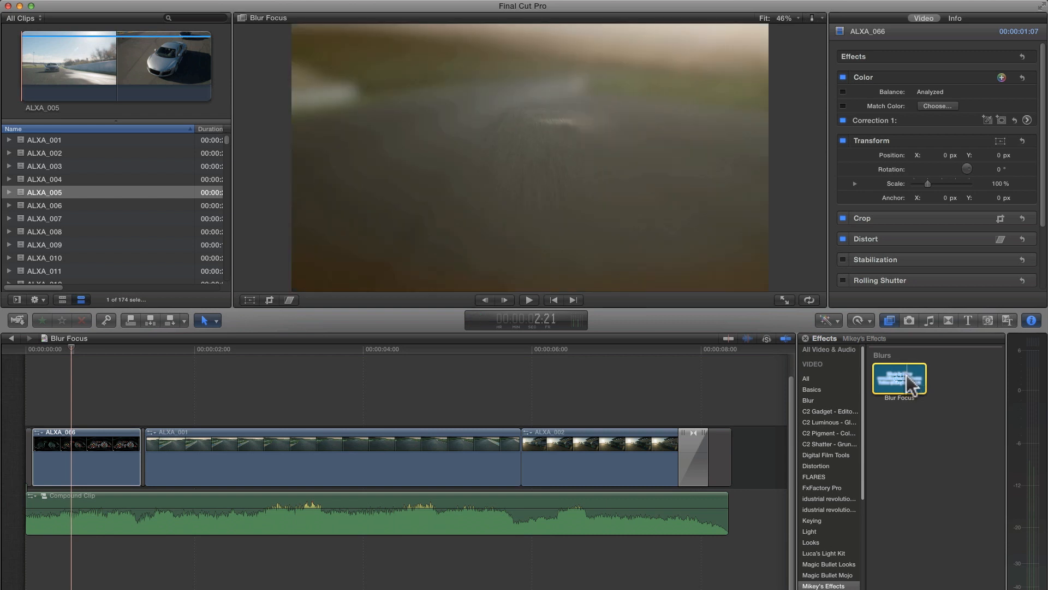
drag(898, 377, 112, 428)
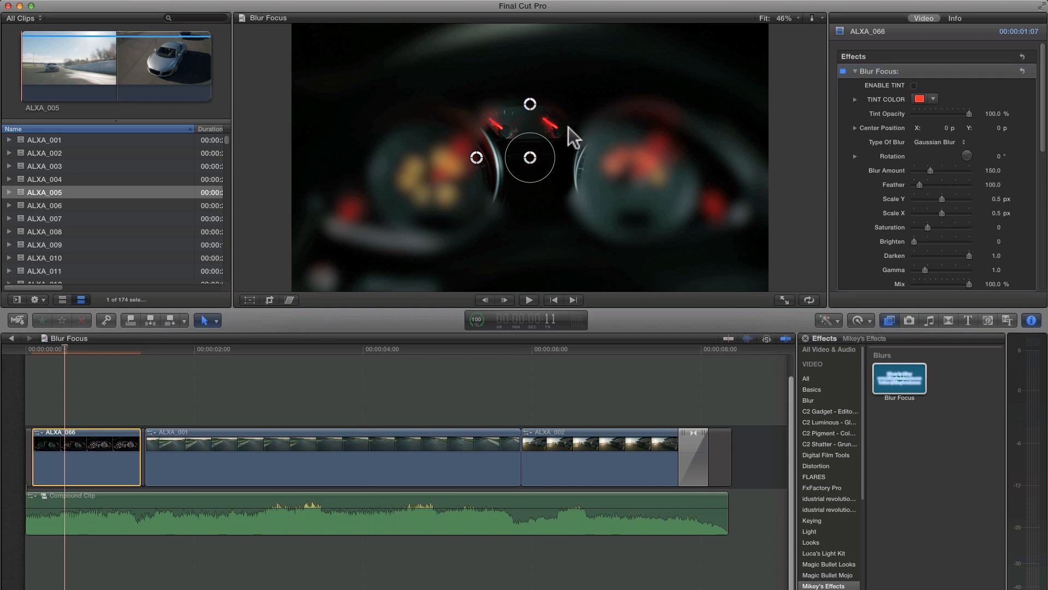
mouse_move(631, 142)
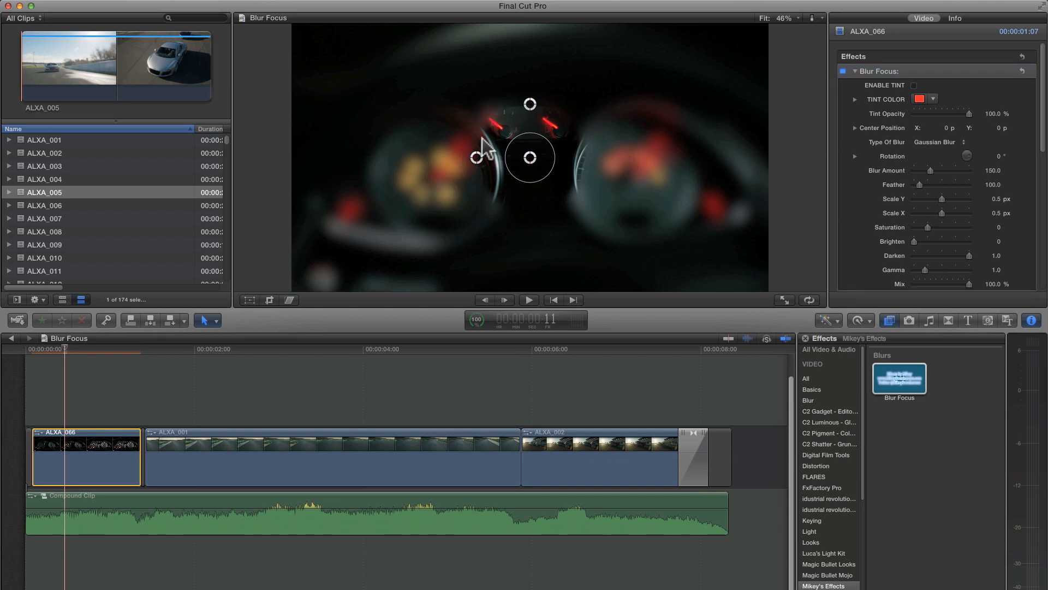
drag(530, 157, 553, 169)
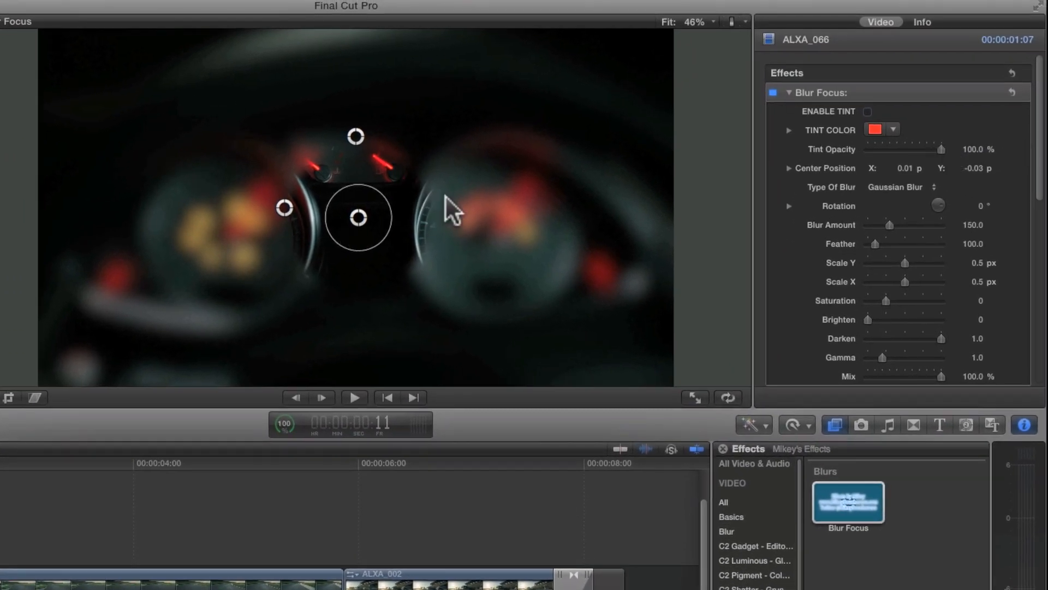
mouse_move(876, 128)
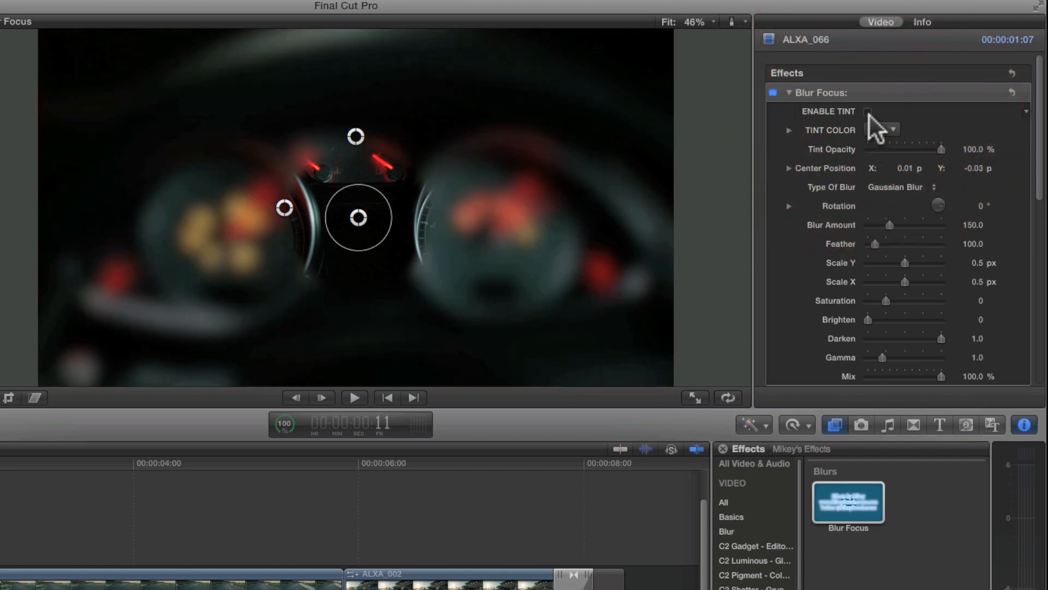
Step: Enable tint on the blurred area, trying green before settling on red
click(867, 111)
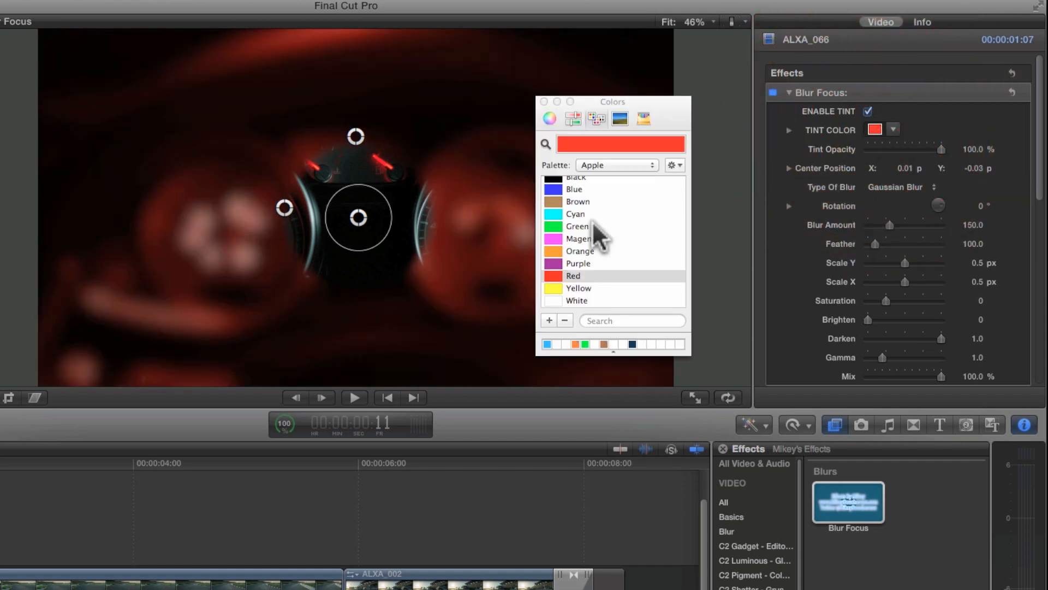
click(576, 226)
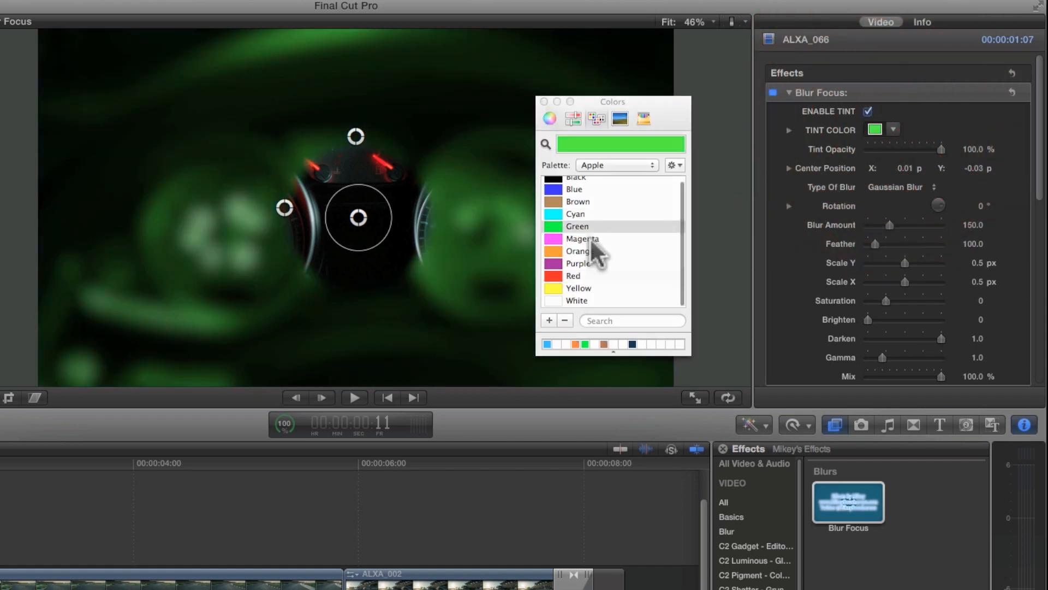
click(573, 276)
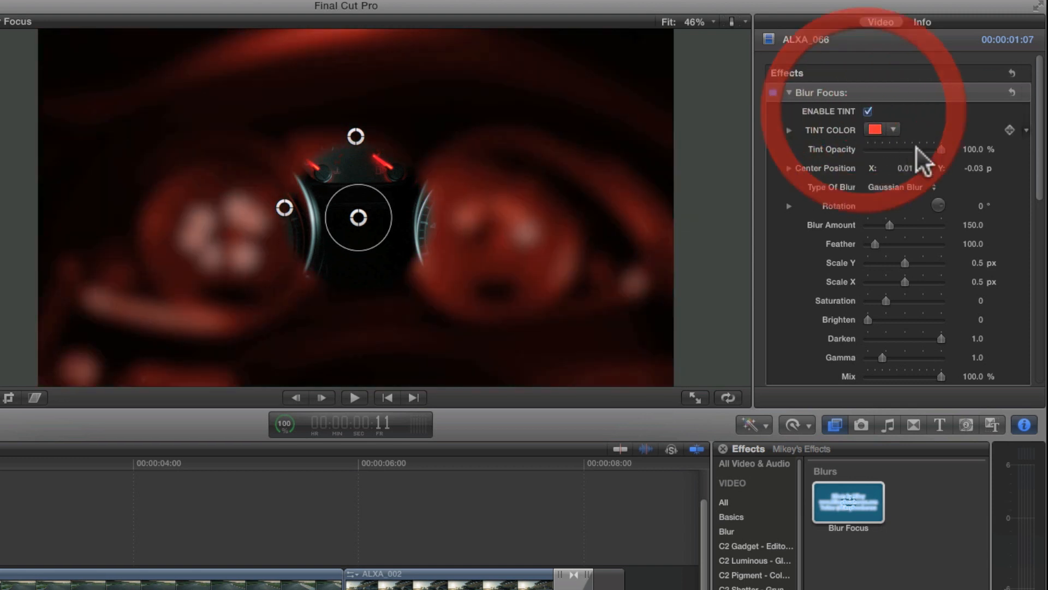
Step: Toggle the tint and sweep Tint Opacity down to 0 before raising it to 100%
drag(943, 150, 865, 149)
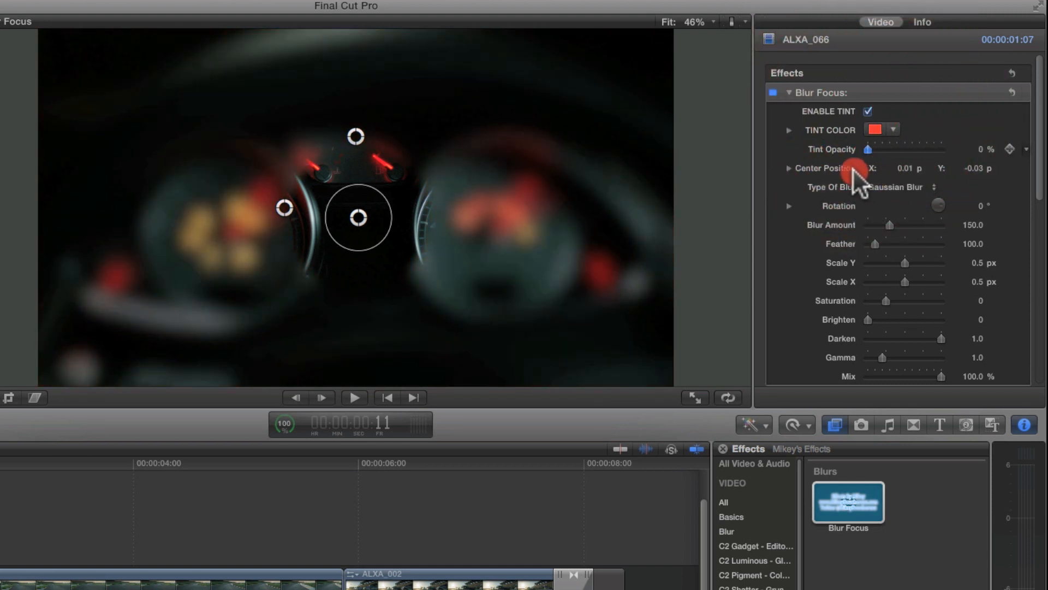
drag(867, 149, 879, 149)
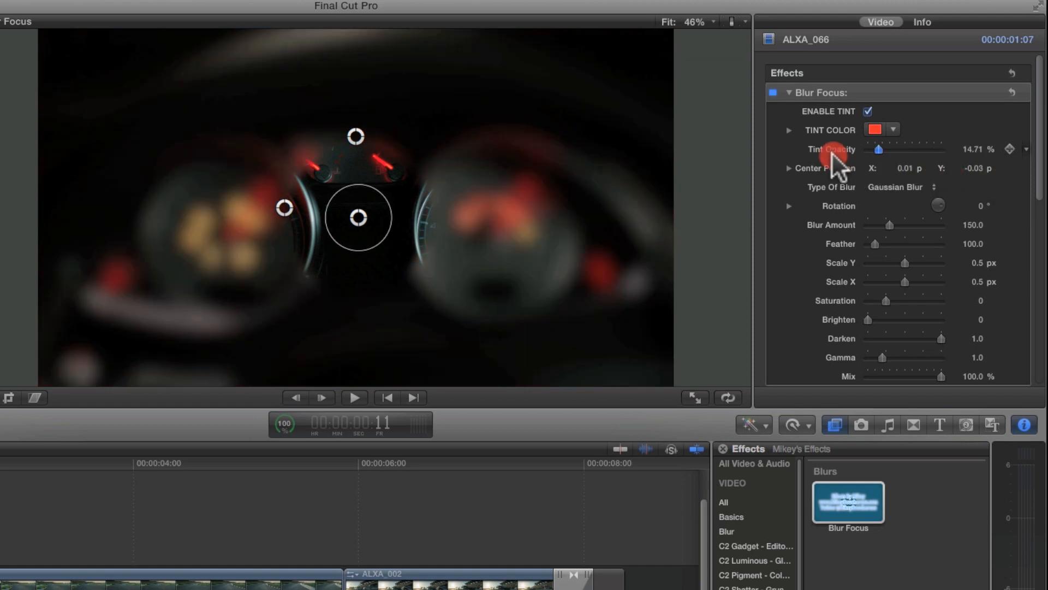
drag(879, 149, 869, 149)
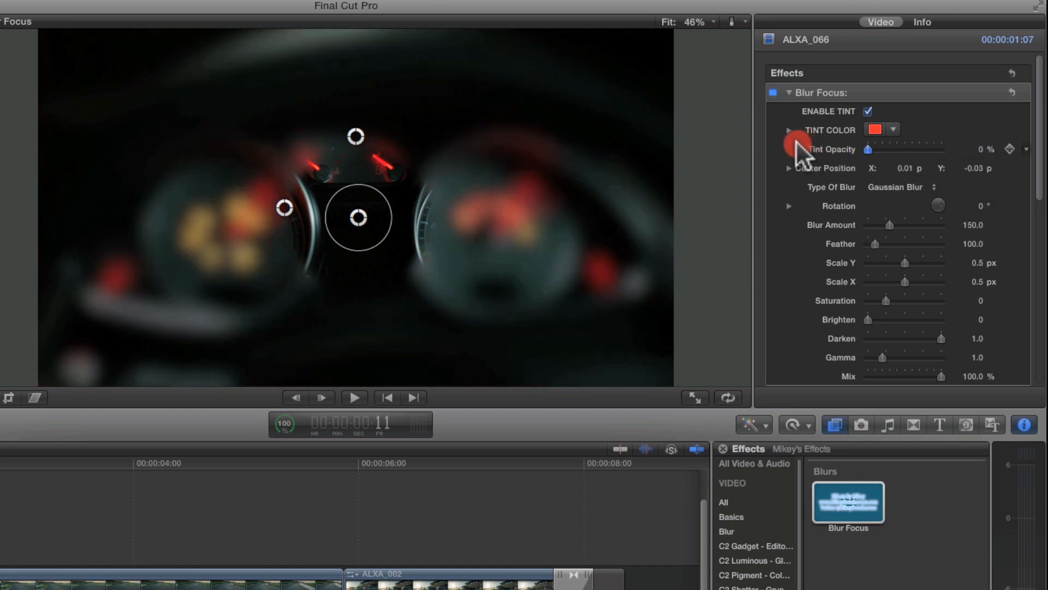
click(867, 111)
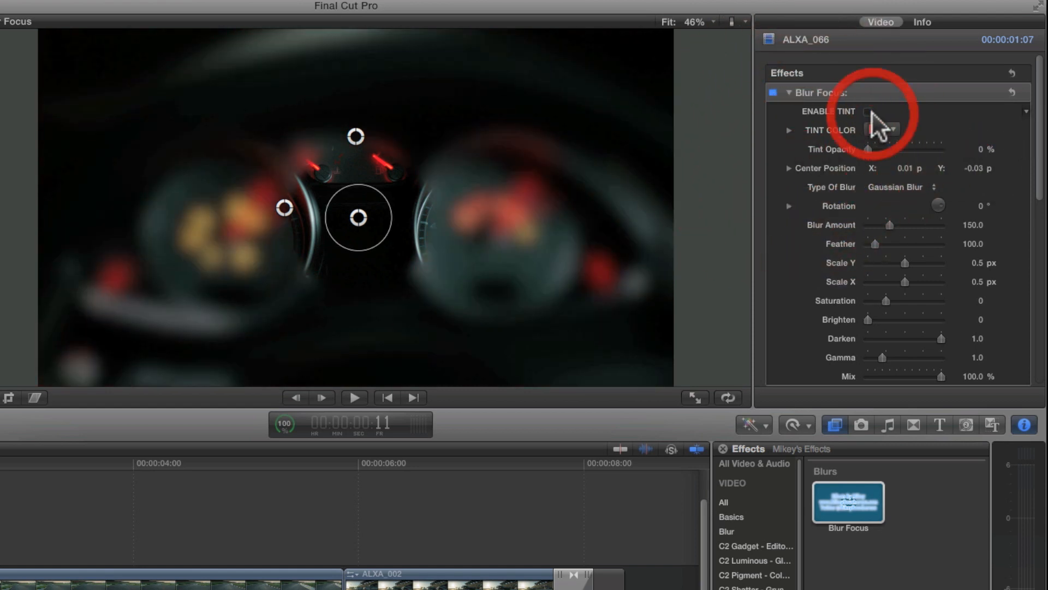
click(867, 111)
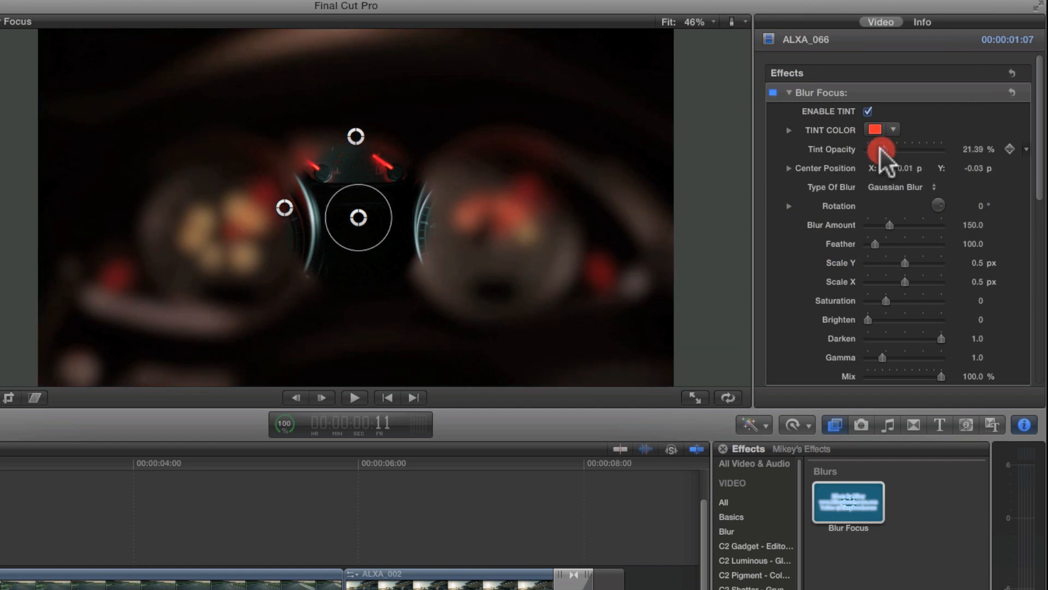
drag(879, 149, 941, 149)
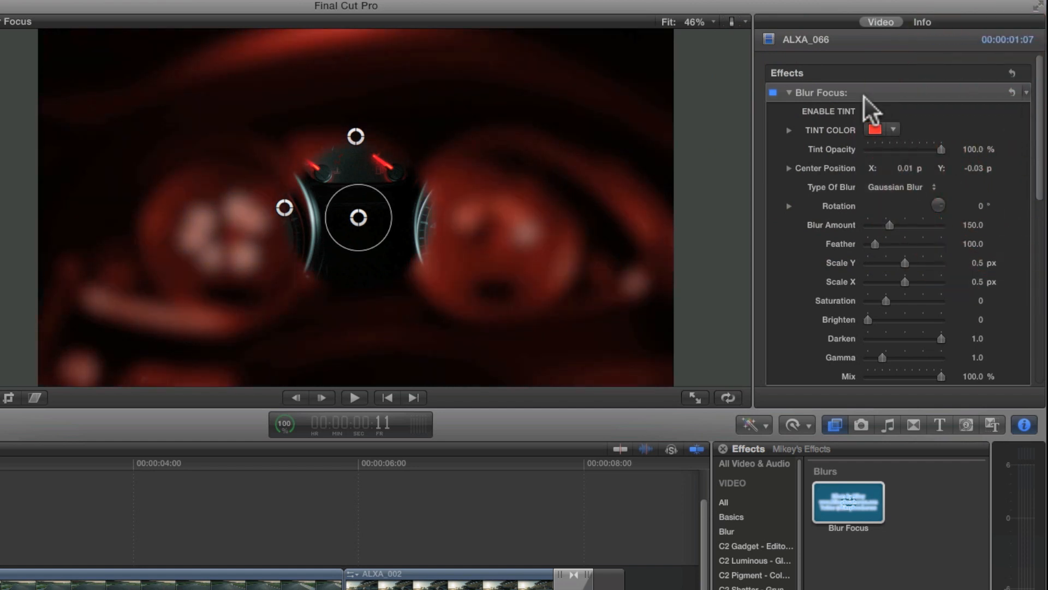
Step: Move the sharp focus area off centre, then return it to Center Position 0, 0
click(867, 111)
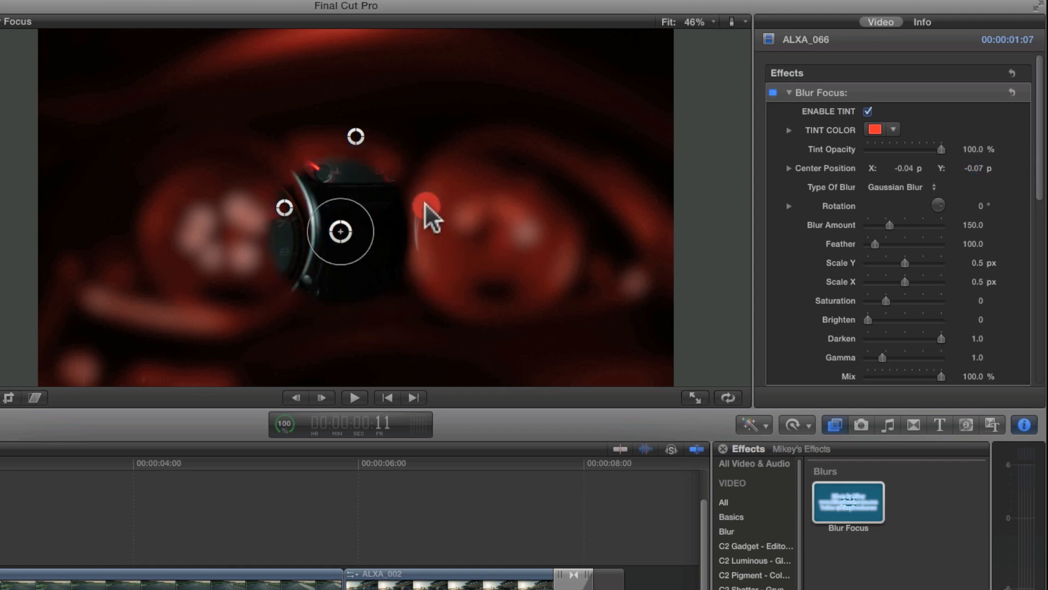
drag(340, 231, 355, 204)
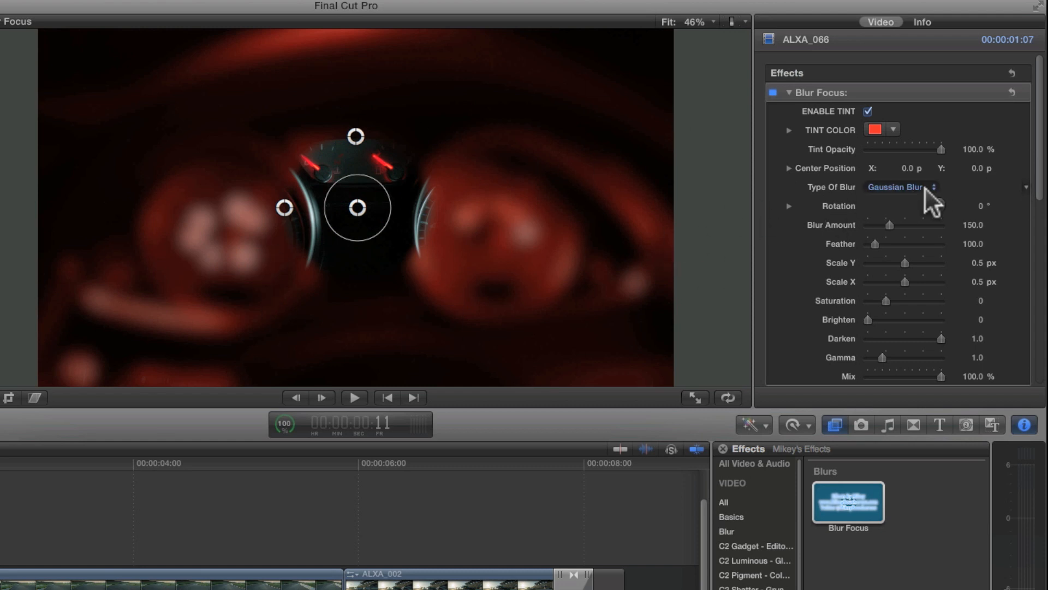
Step: Turn the tint off and cycle the blur type through Defocus, Radial Blur and Soft Focus
click(901, 187)
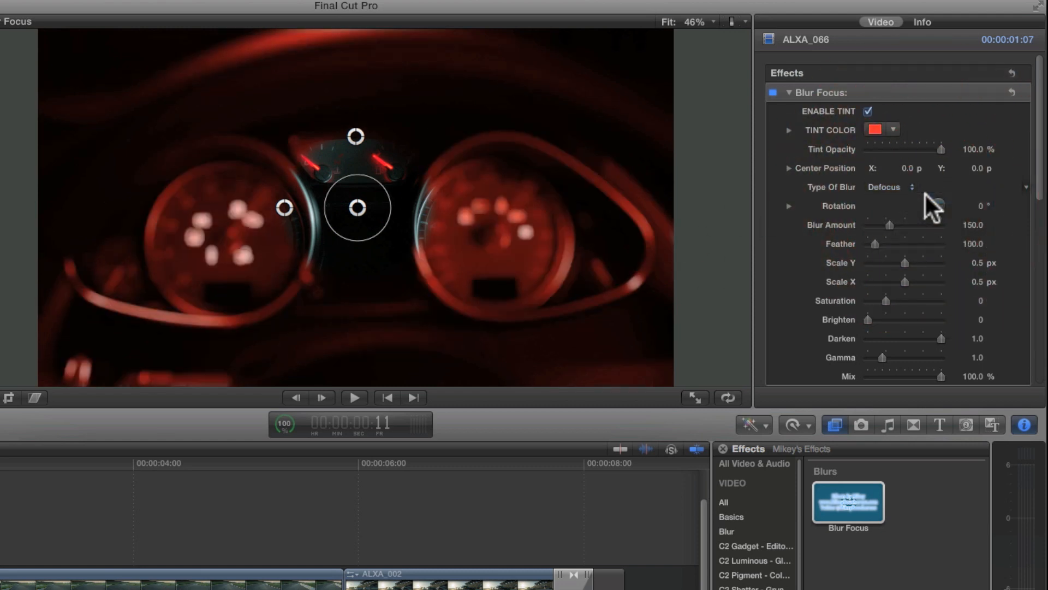
click(867, 110)
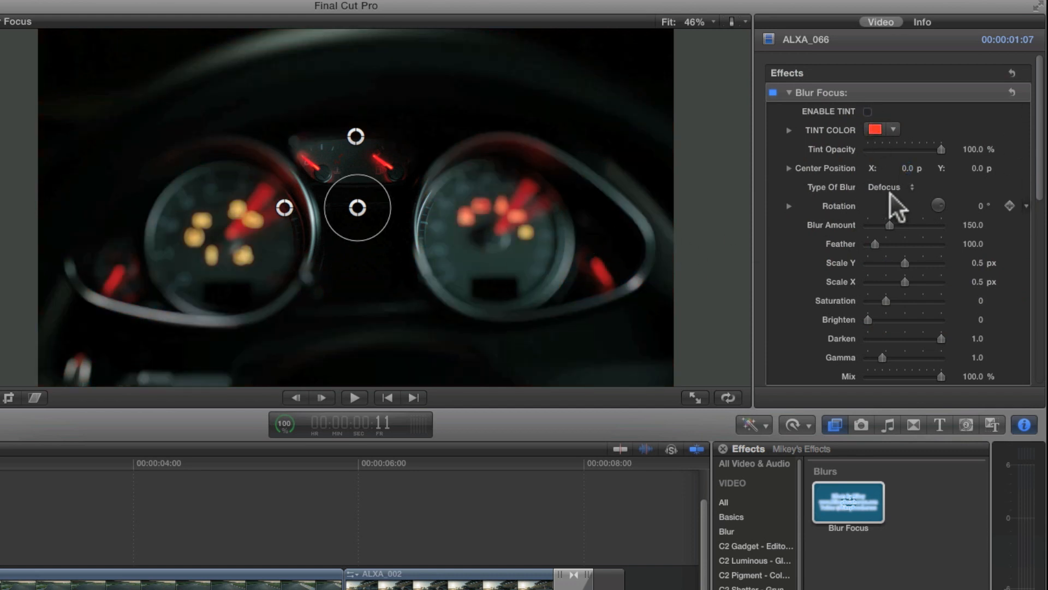
click(890, 187)
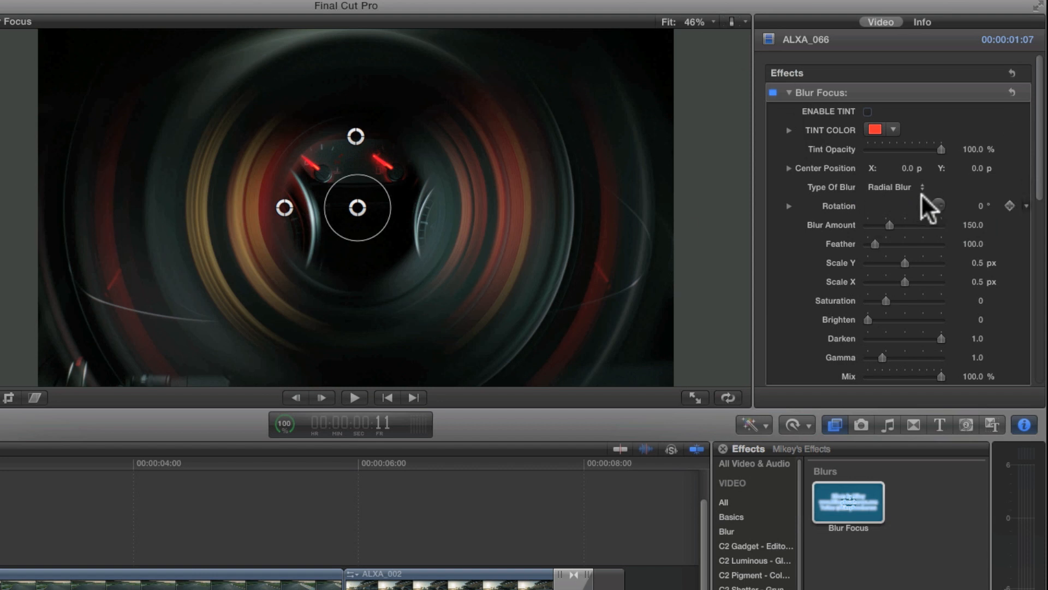
click(892, 187)
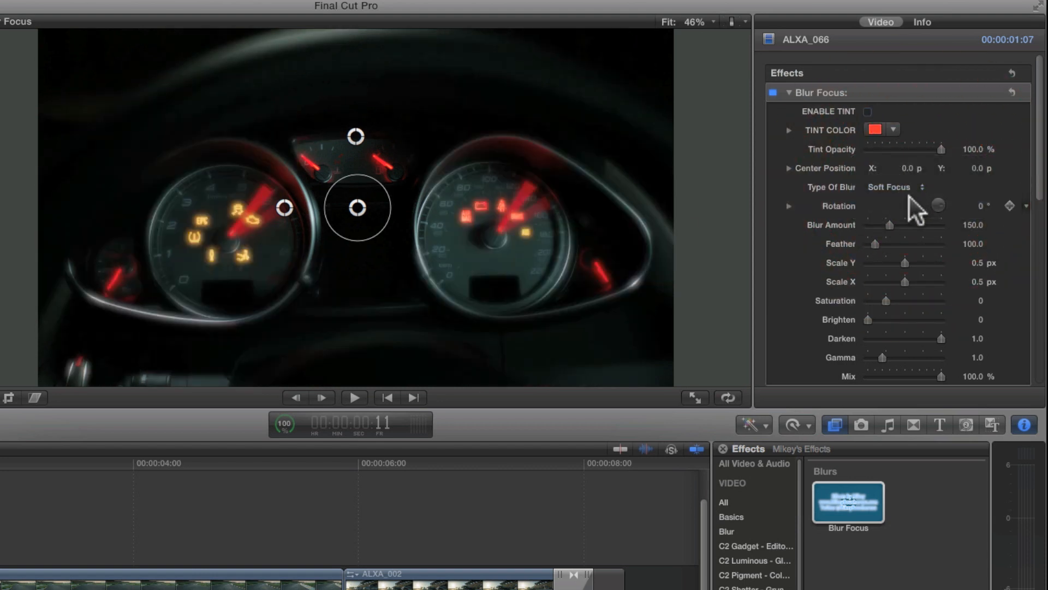
mouse_move(431, 224)
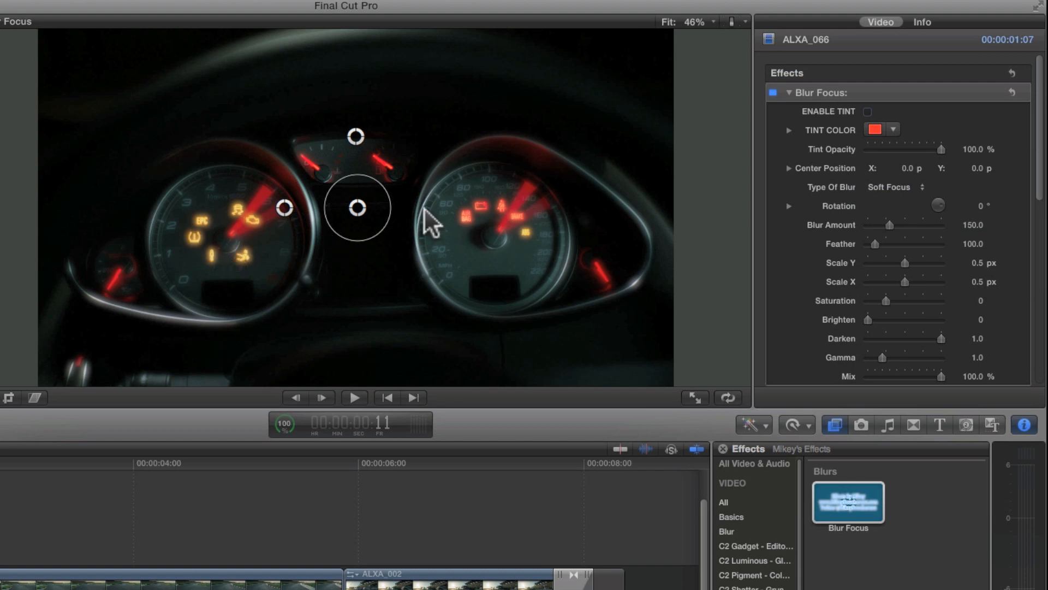
Step: Try Zoom Blur with its centre shifted right and down, then settle on Defocus
click(896, 187)
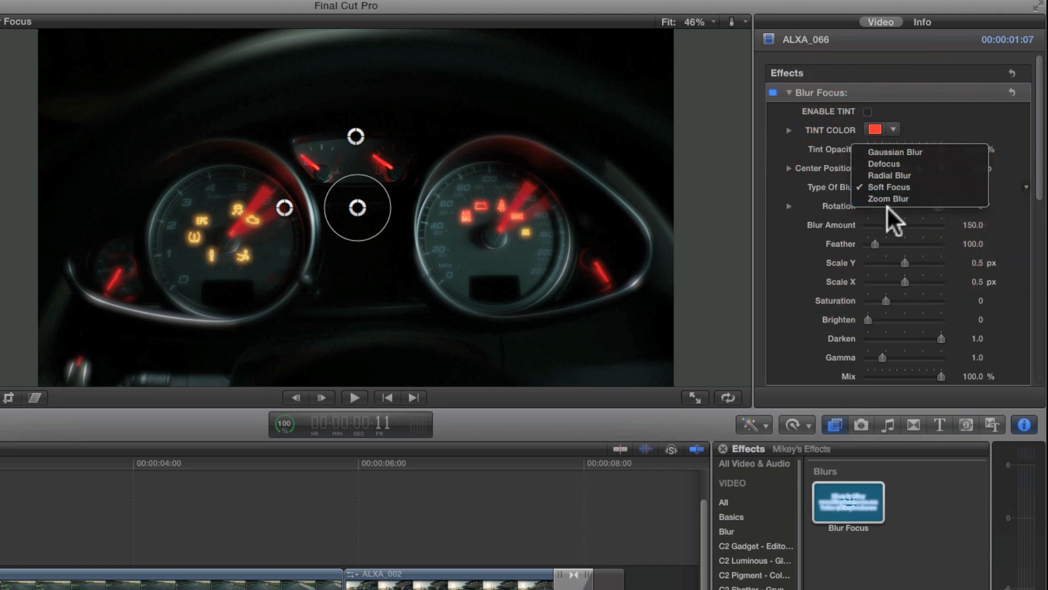
click(889, 198)
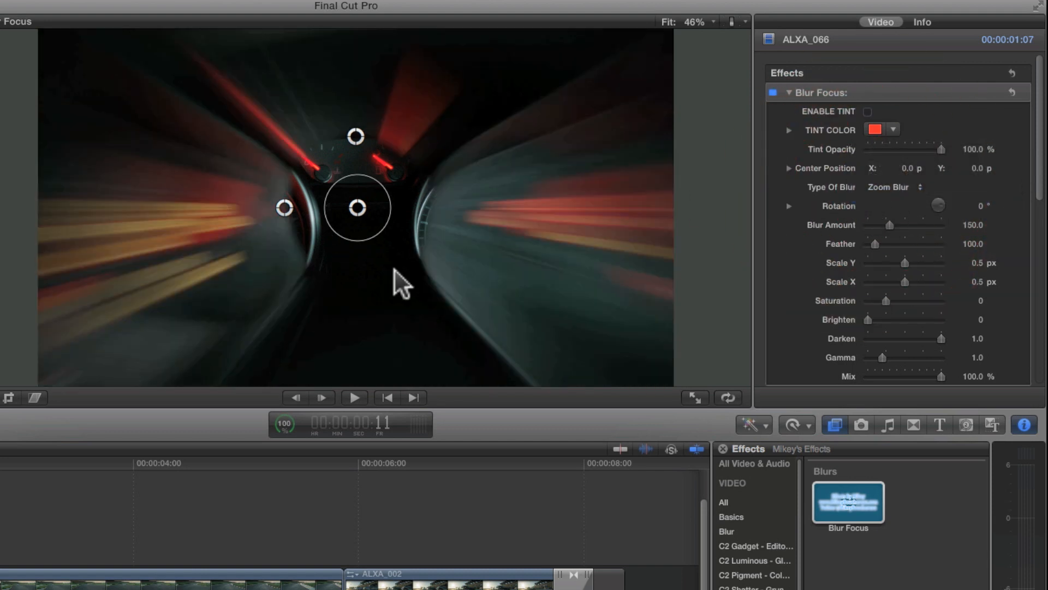
drag(355, 206, 396, 263)
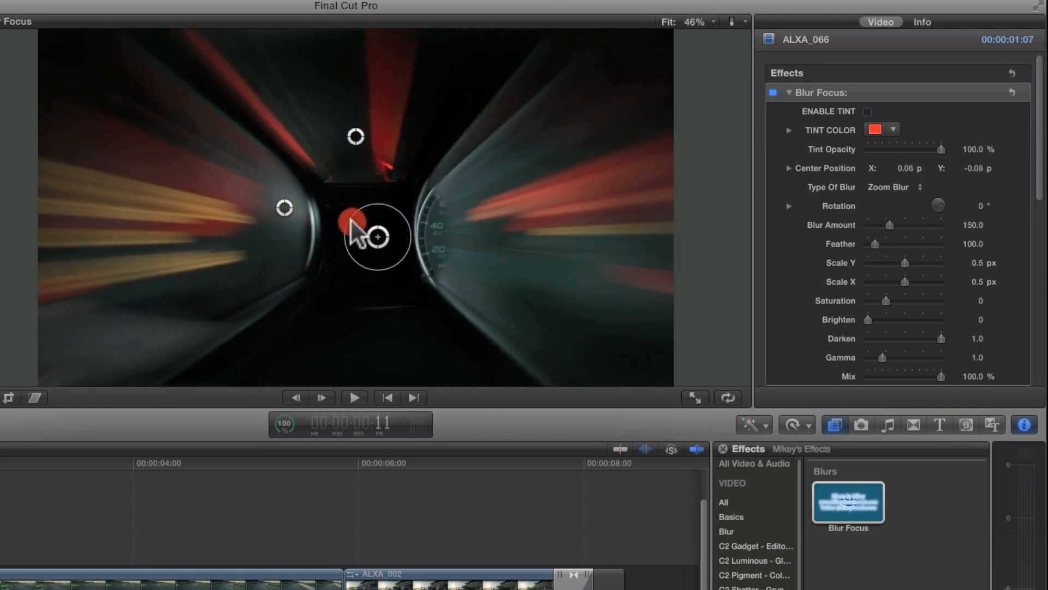
click(896, 188)
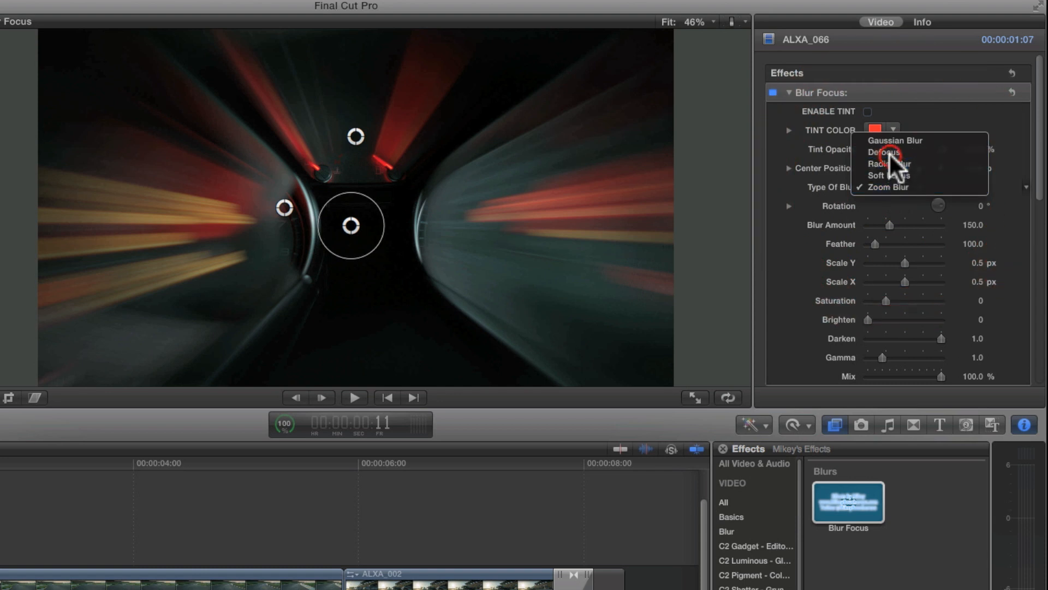
click(884, 151)
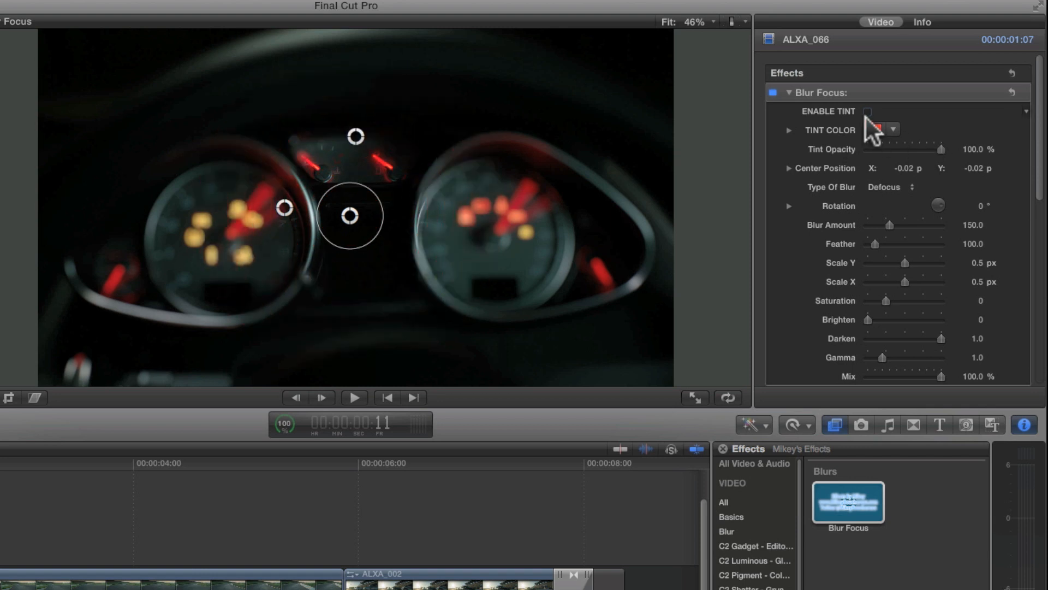
Step: Turn the red tint back on and stretch the focus area wider (Scale X -14.34), recentring it
click(867, 111)
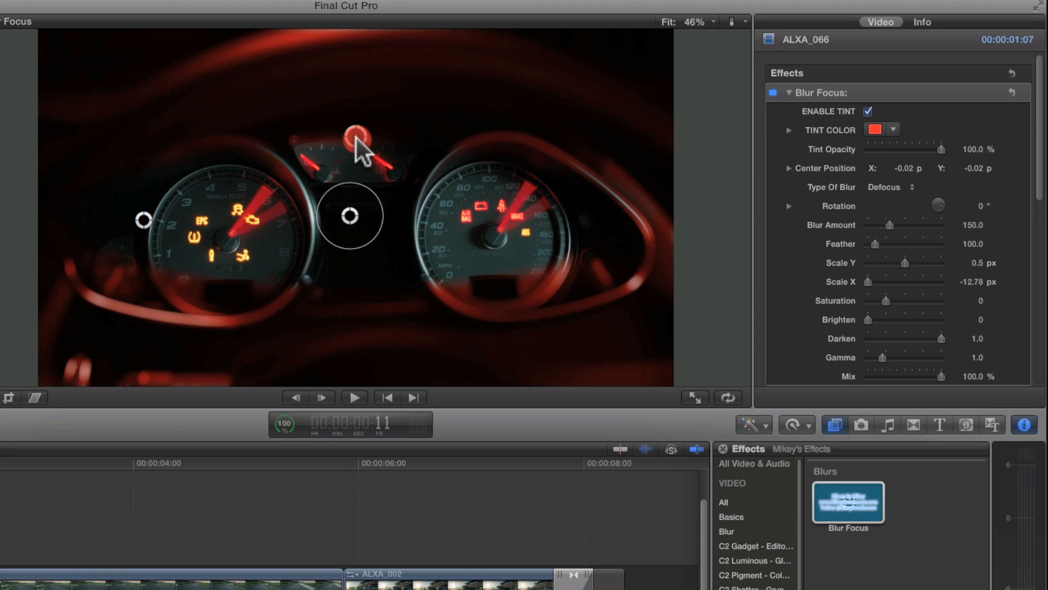
drag(927, 262, 882, 262)
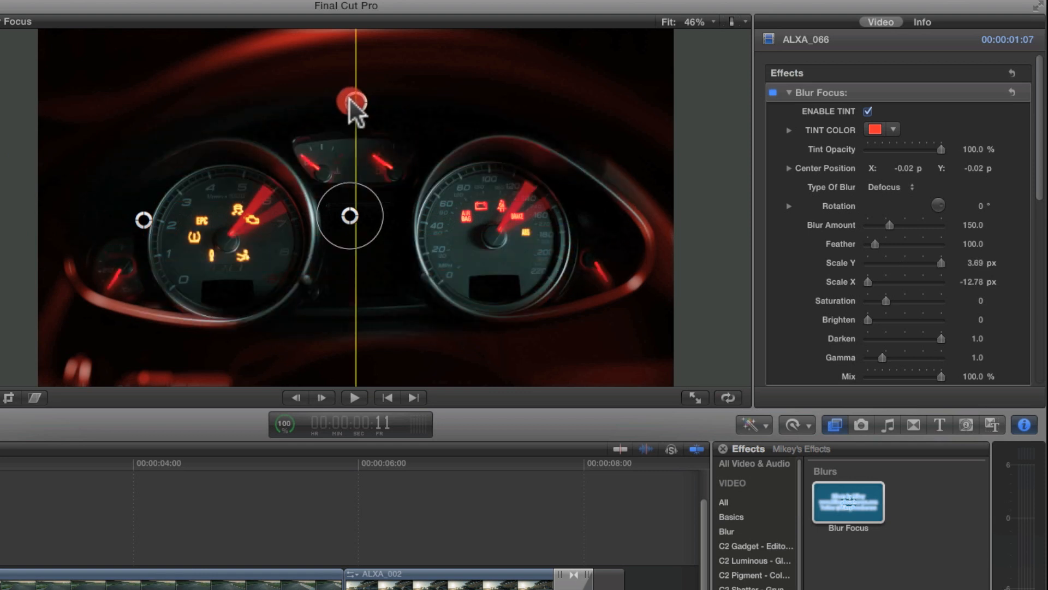
drag(349, 95, 347, 110)
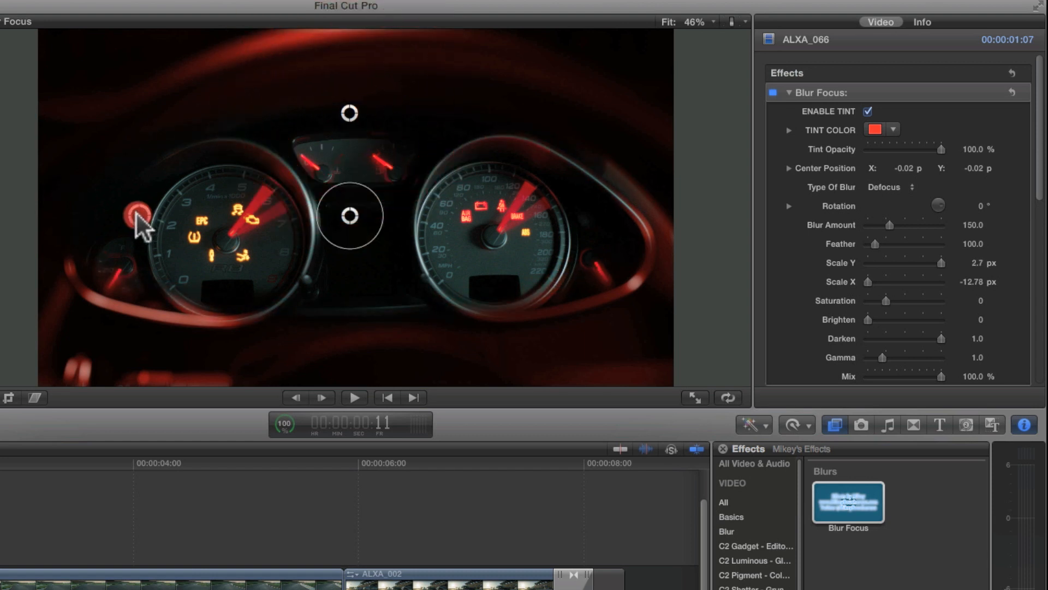
drag(140, 217, 347, 217)
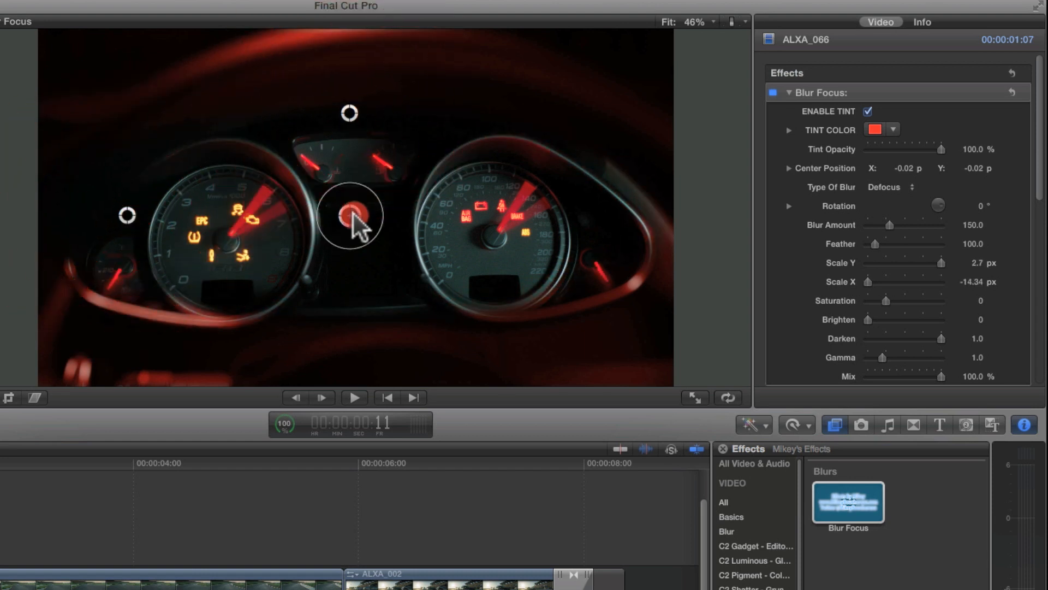
drag(348, 215, 351, 234)
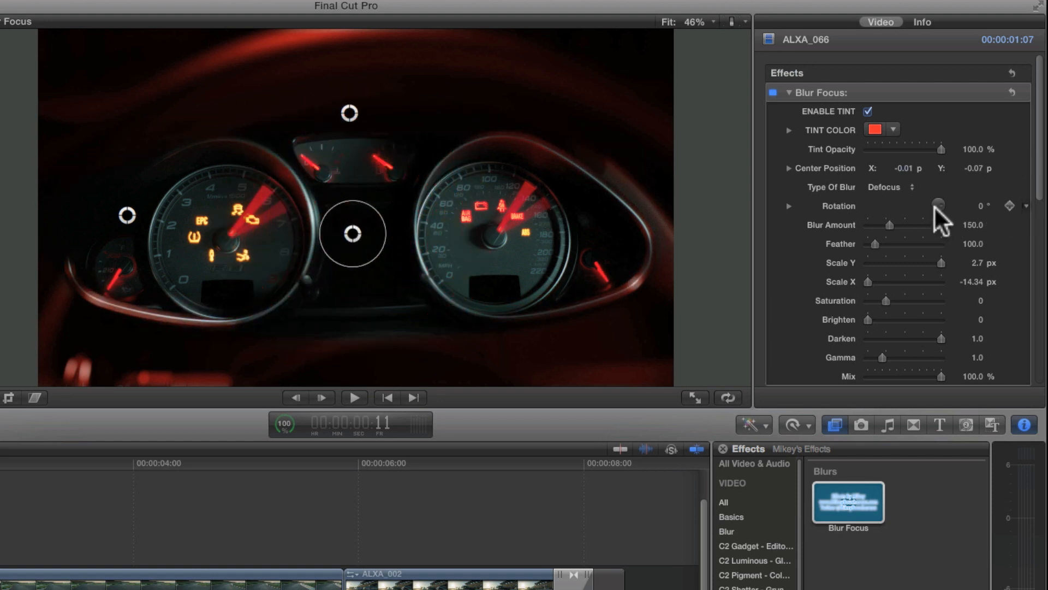
Step: Rotate the blur shape slightly, then reset Rotation to 0°
drag(939, 205, 943, 200)
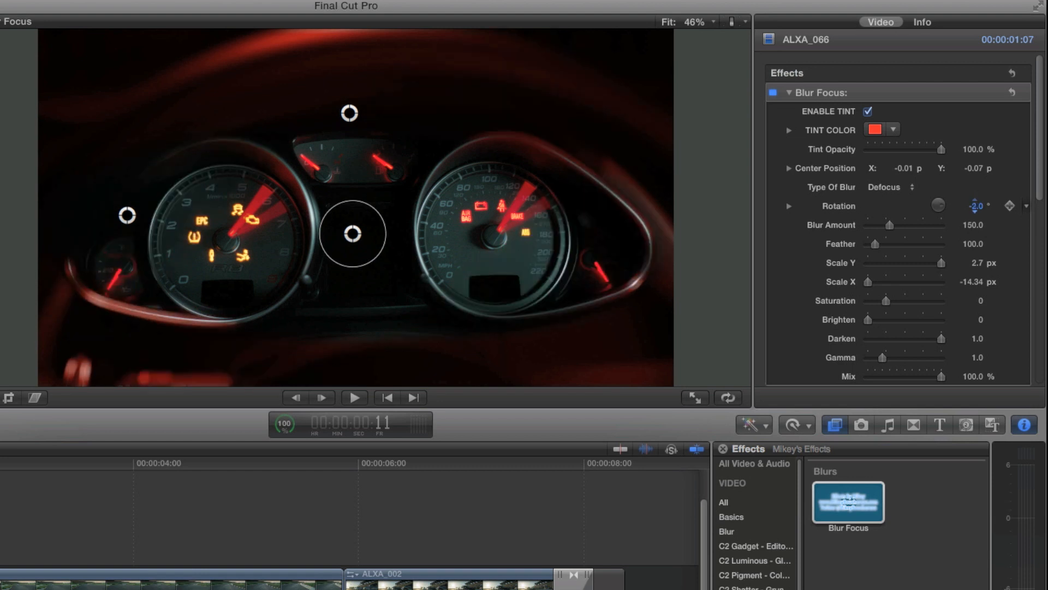
drag(980, 205, 979, 214)
text(0)
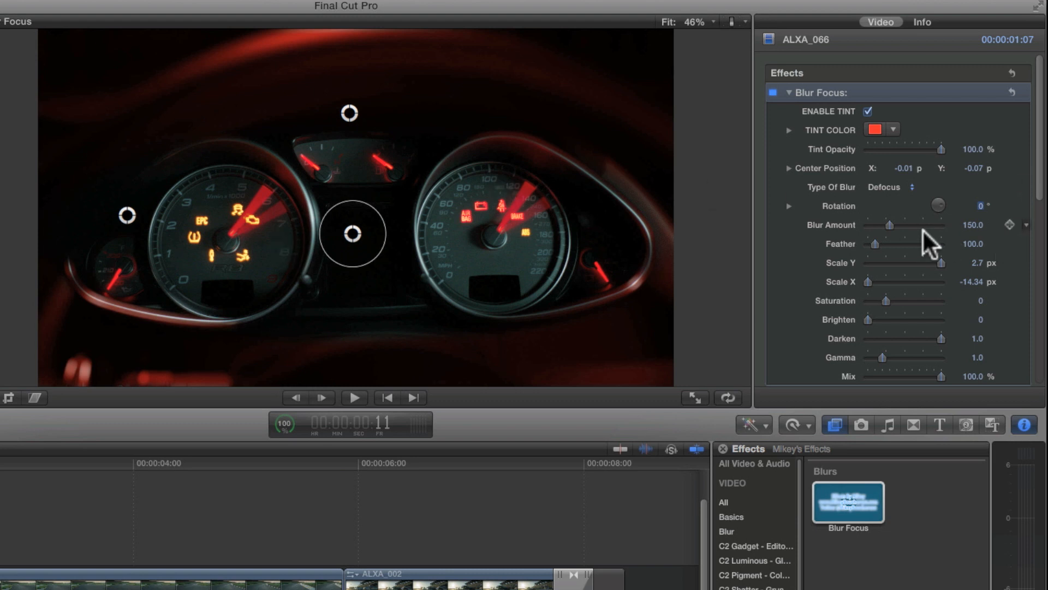
mouse_move(882, 257)
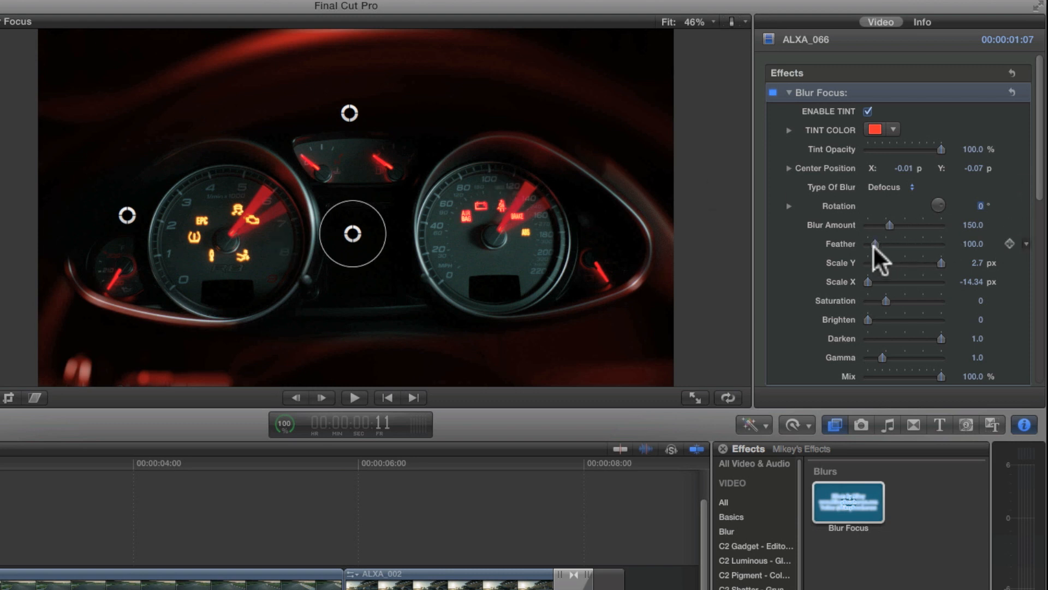
Step: Sweep Feather up, down to 0, and settle it at about 247.3
drag(872, 244, 892, 244)
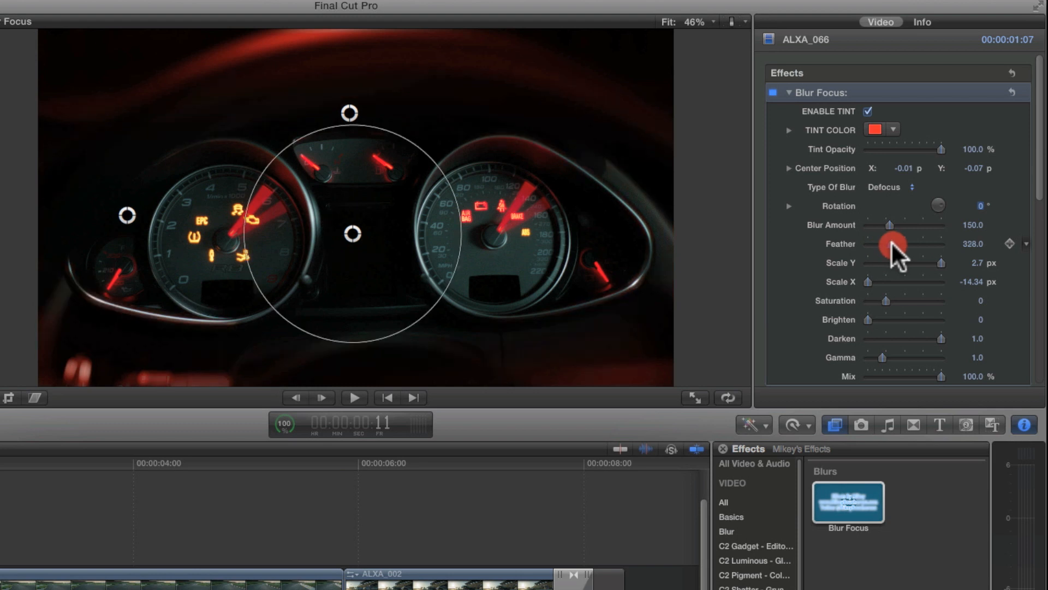
drag(889, 244, 867, 243)
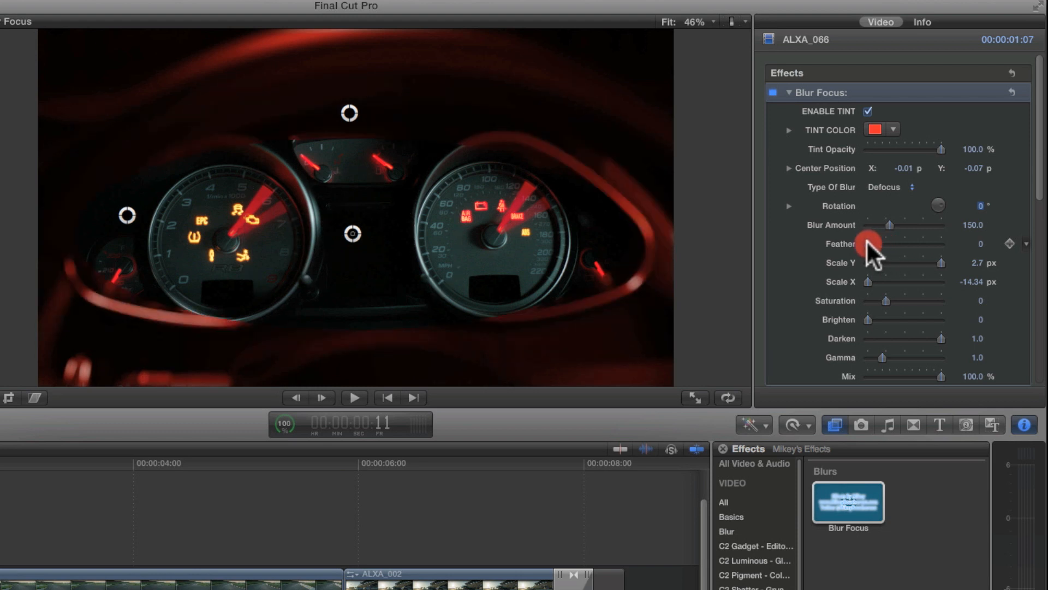
drag(870, 242, 884, 243)
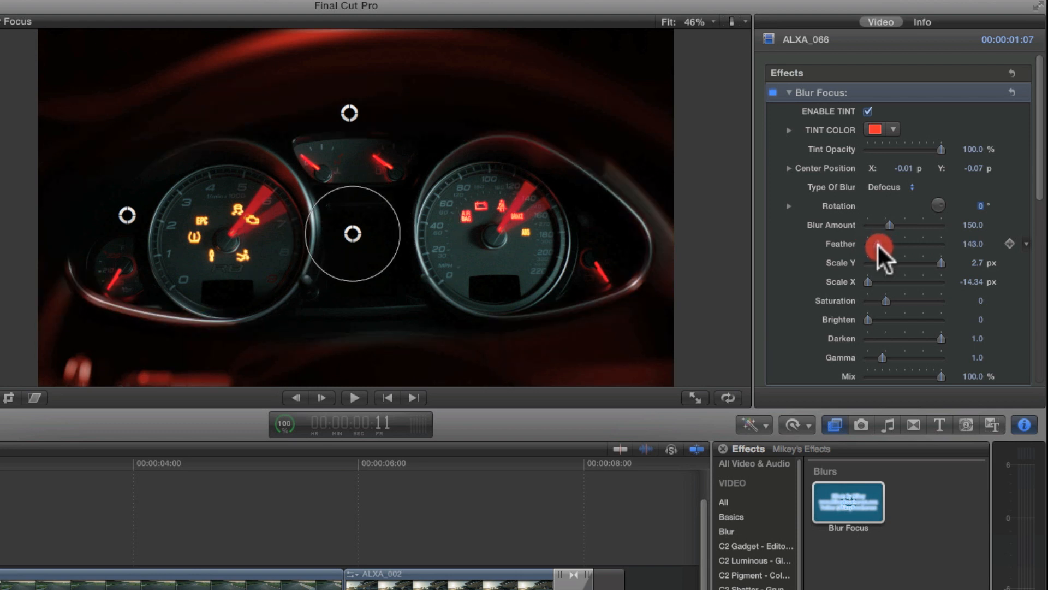
drag(883, 249, 872, 249)
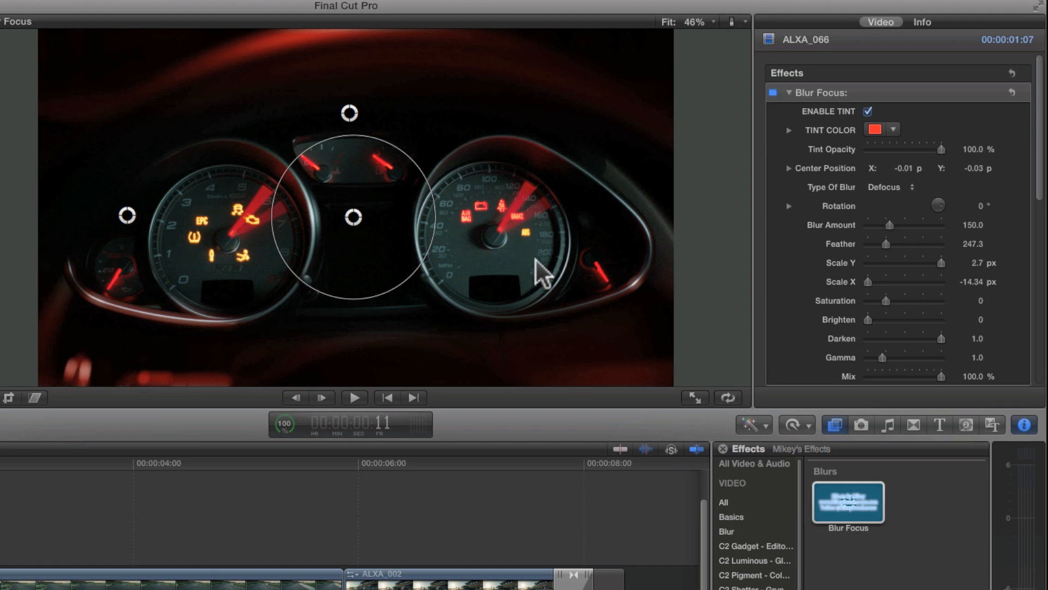
mouse_move(302, 137)
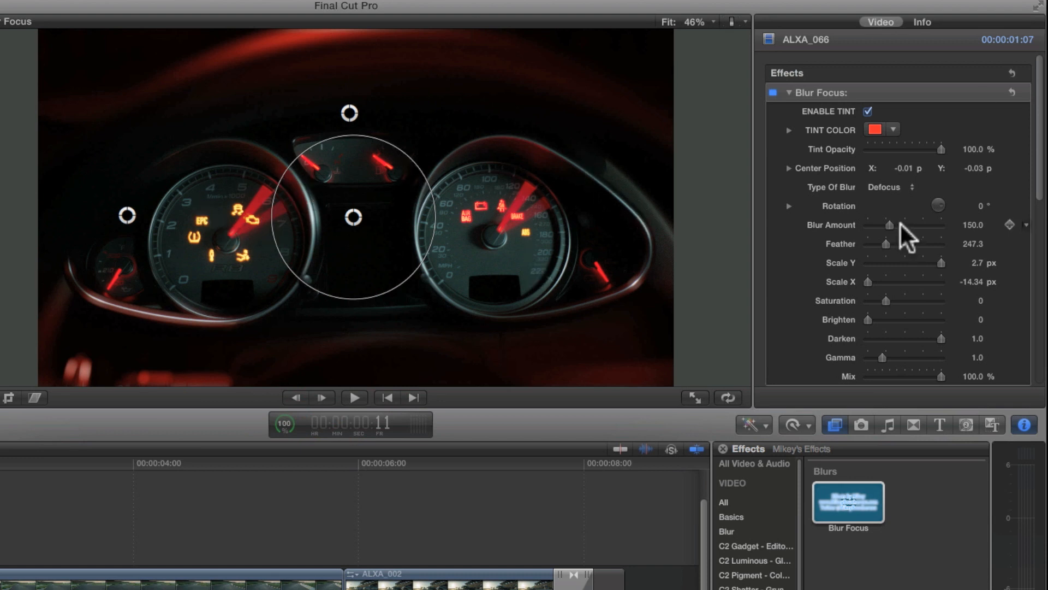
Step: Try Gaussian then Radial Blur, pushing Blur Amount up to about 397
click(891, 187)
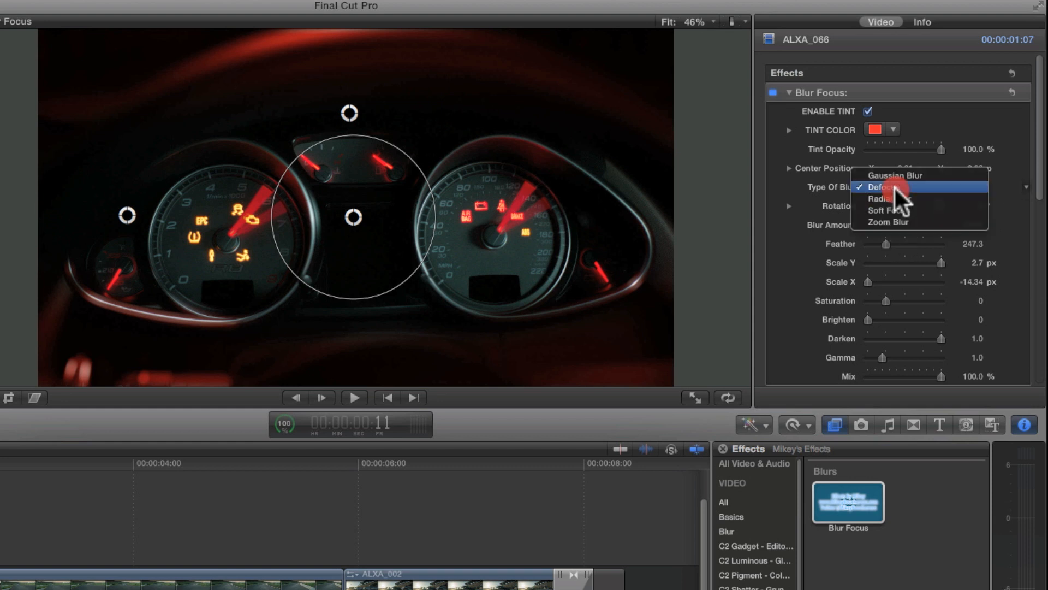
click(894, 175)
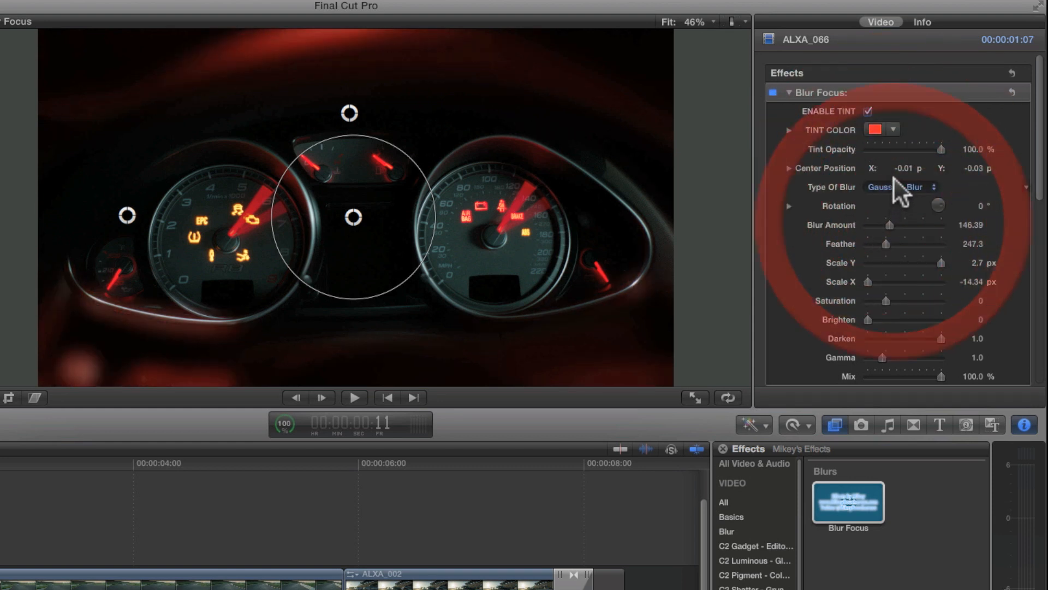
click(902, 187)
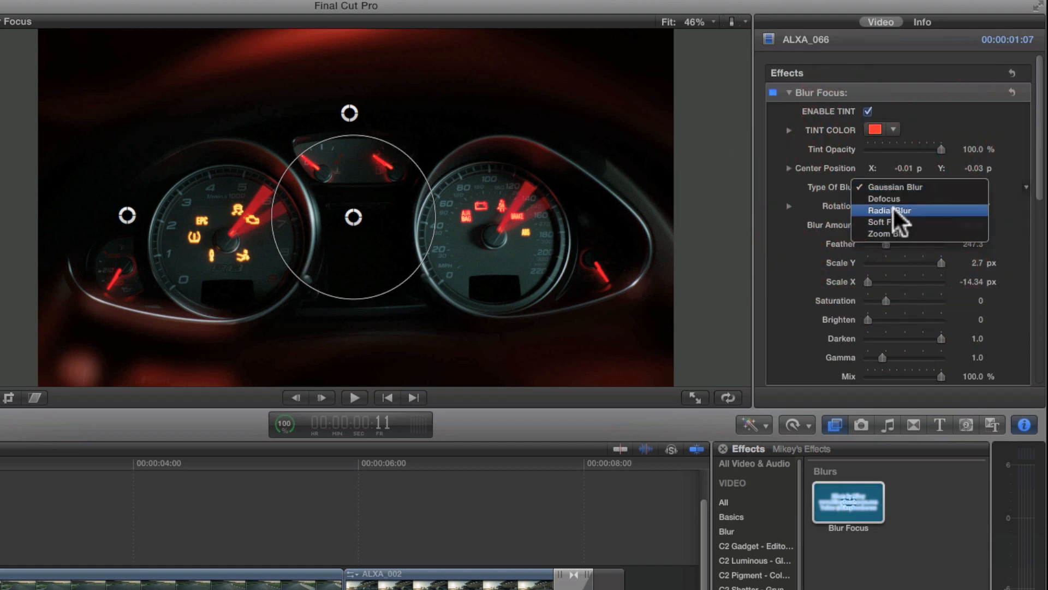
click(890, 211)
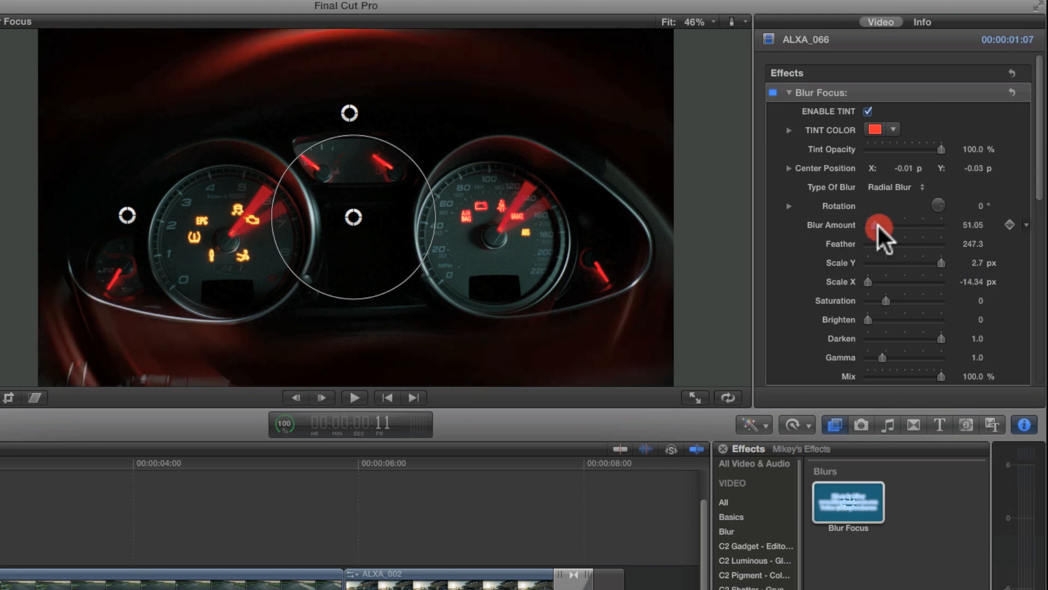
drag(869, 232, 909, 232)
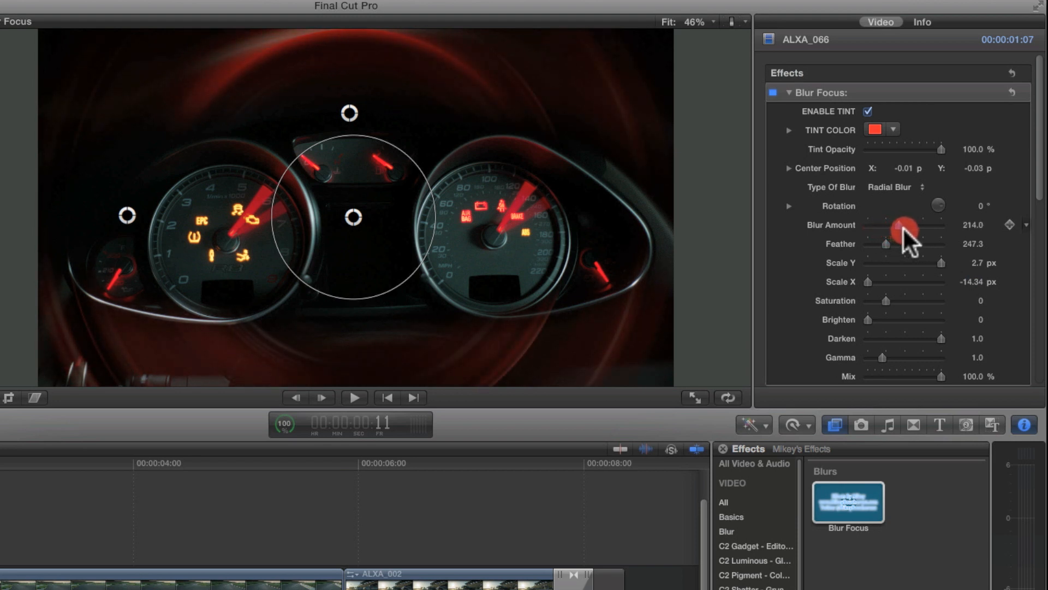
drag(906, 232, 925, 233)
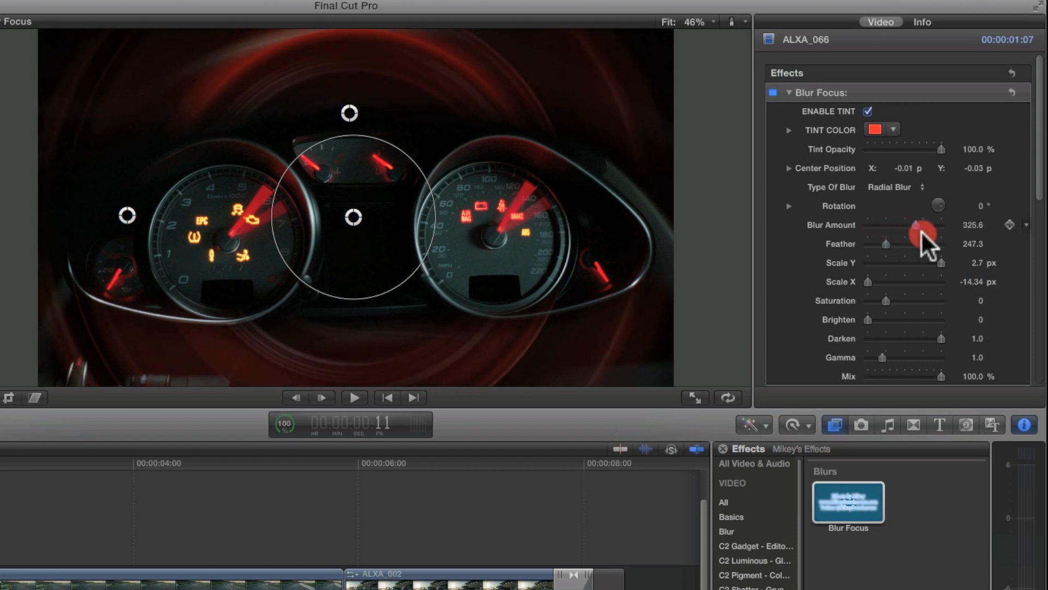
drag(924, 233, 941, 226)
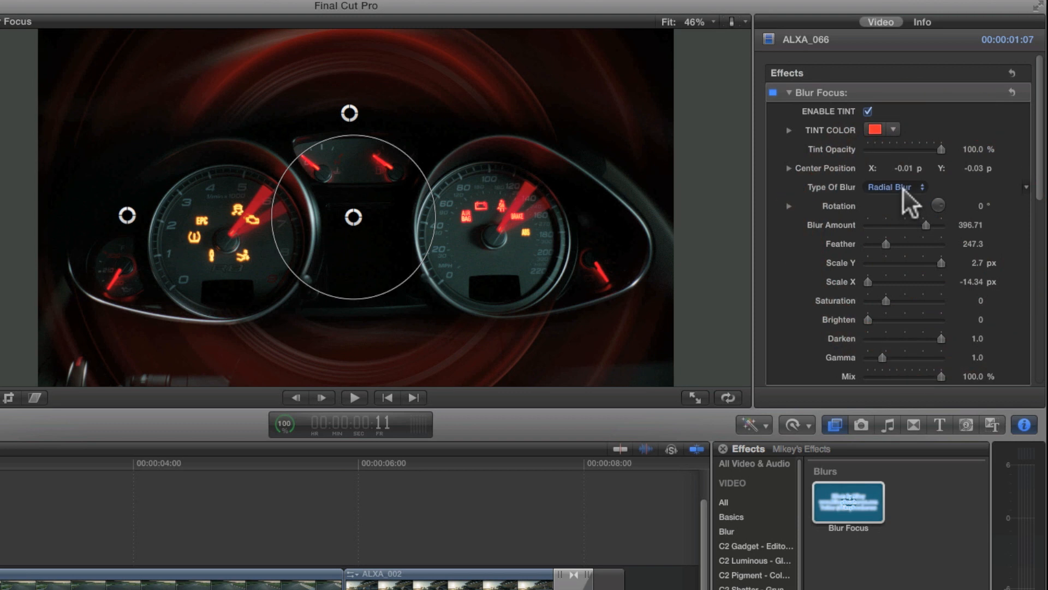
Step: Try Zoom Blur with amount reduced to about 153, then return to Defocus
click(896, 186)
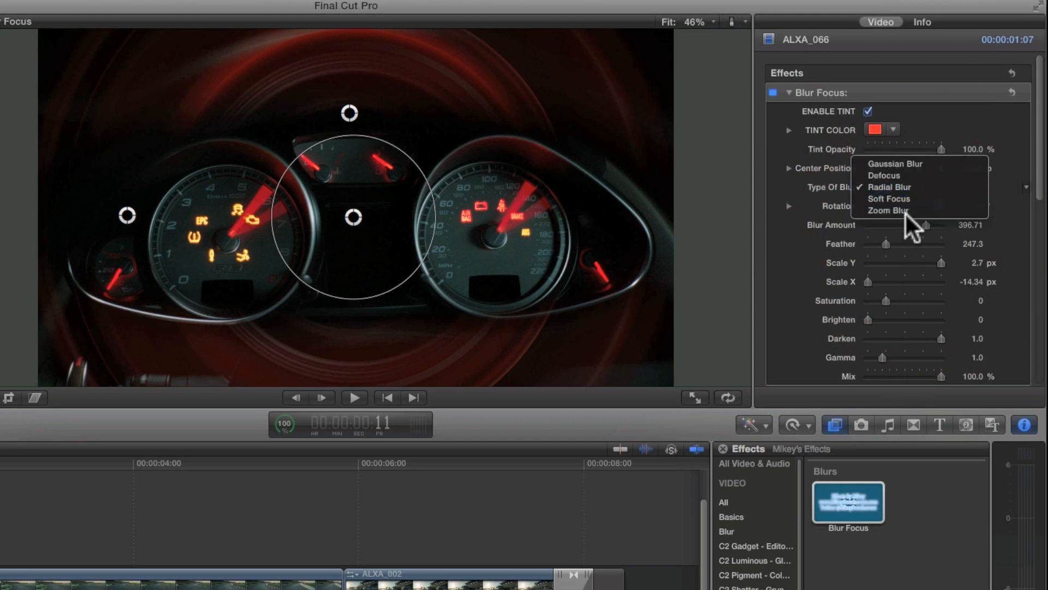
click(889, 210)
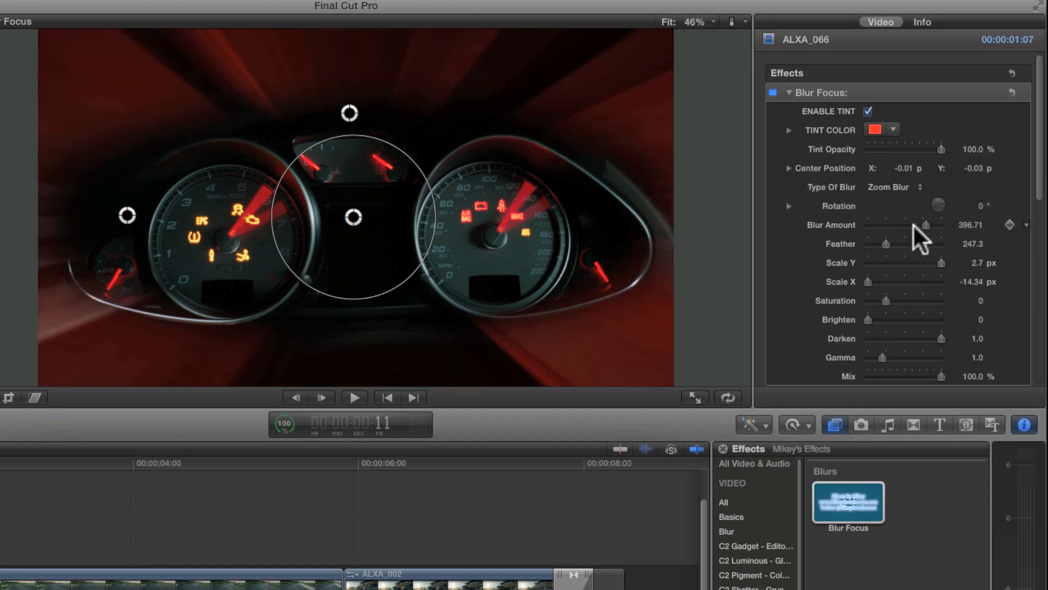
drag(926, 224, 890, 231)
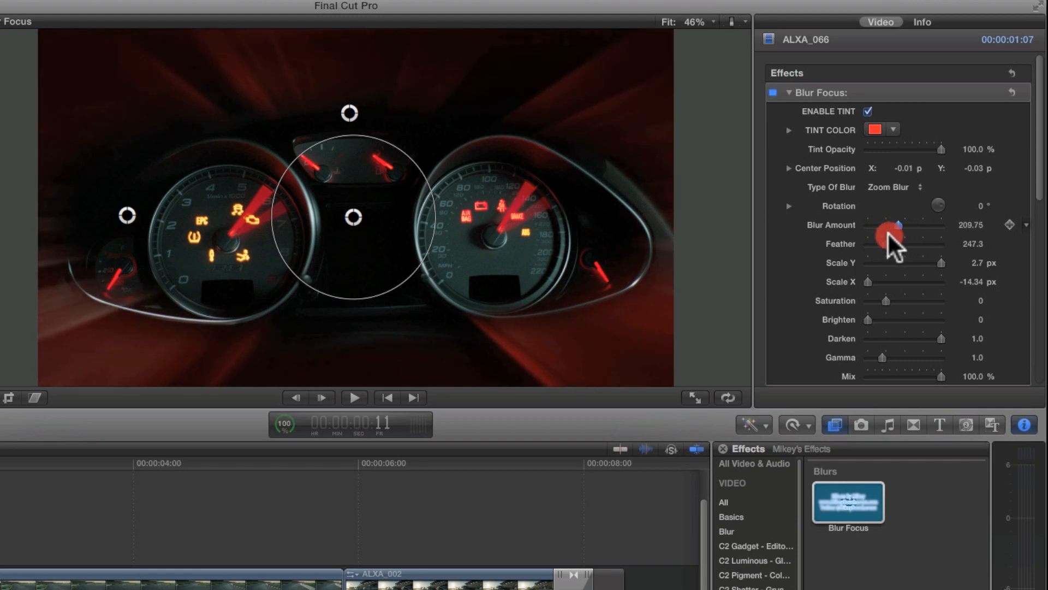
click(899, 187)
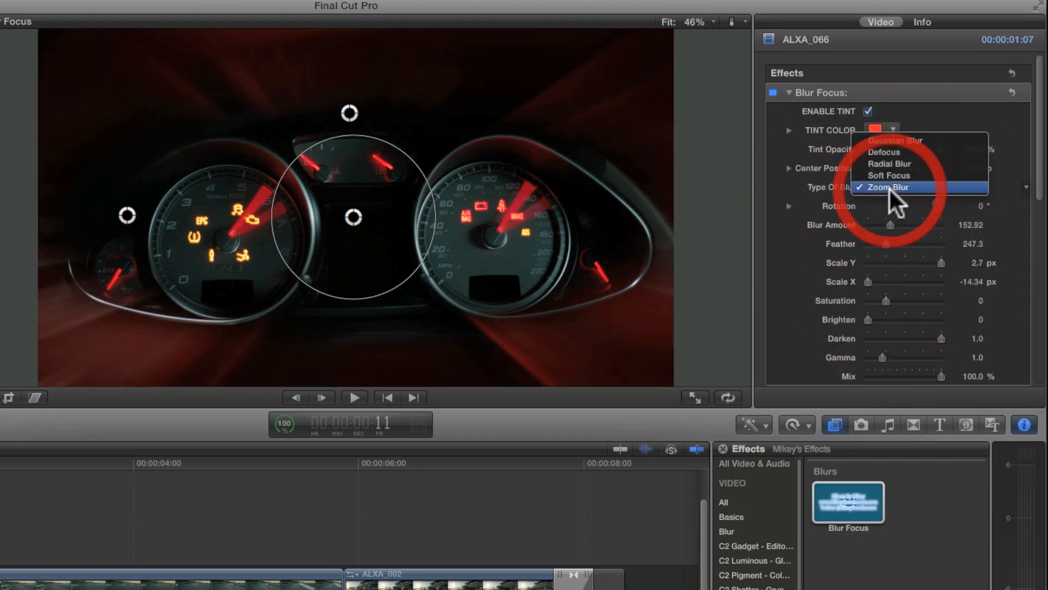
mouse_move(885, 152)
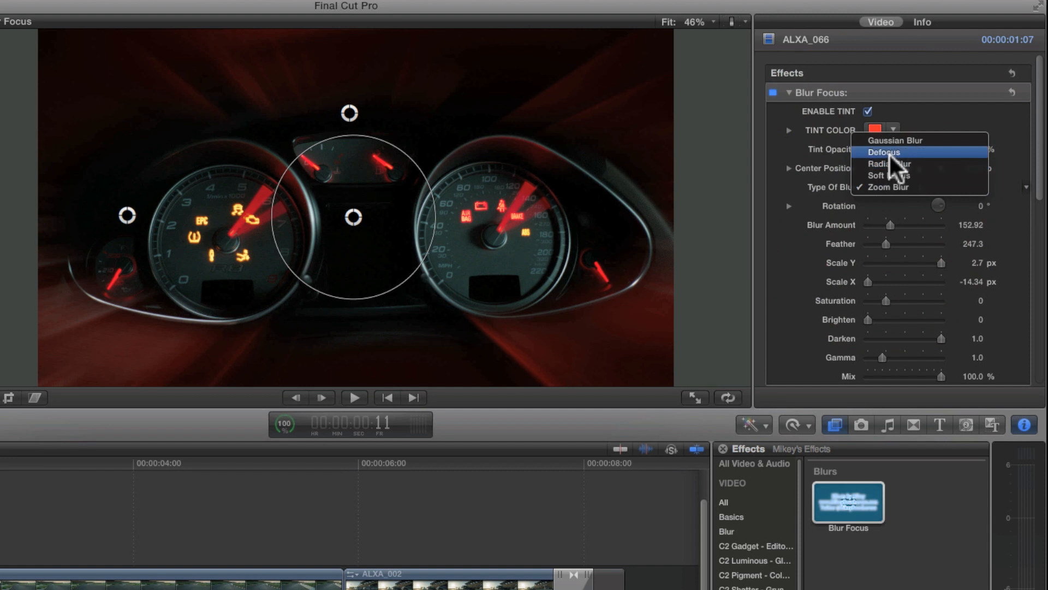
click(884, 152)
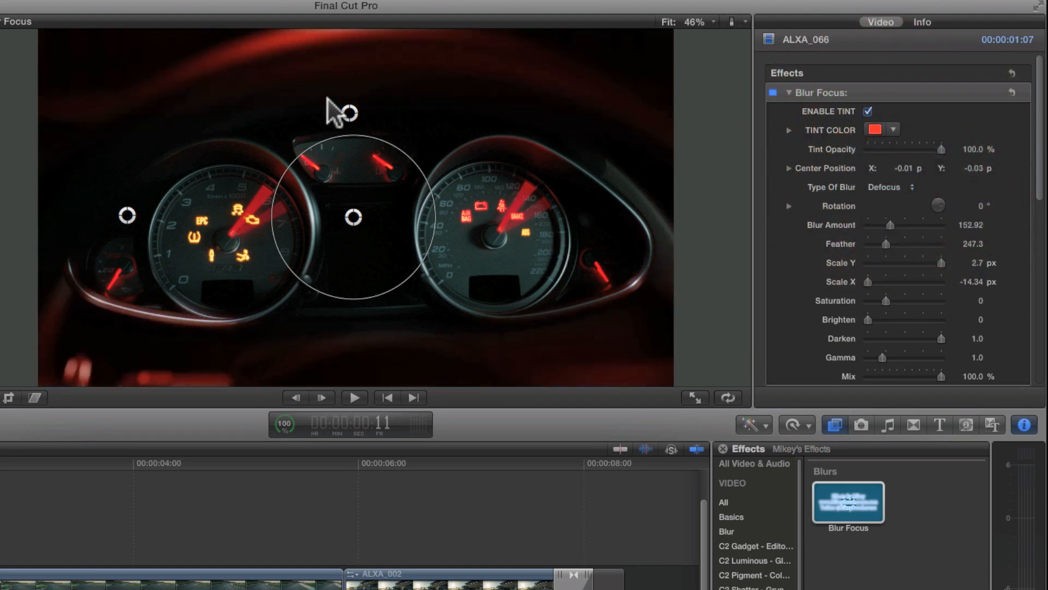
mouse_move(638, 172)
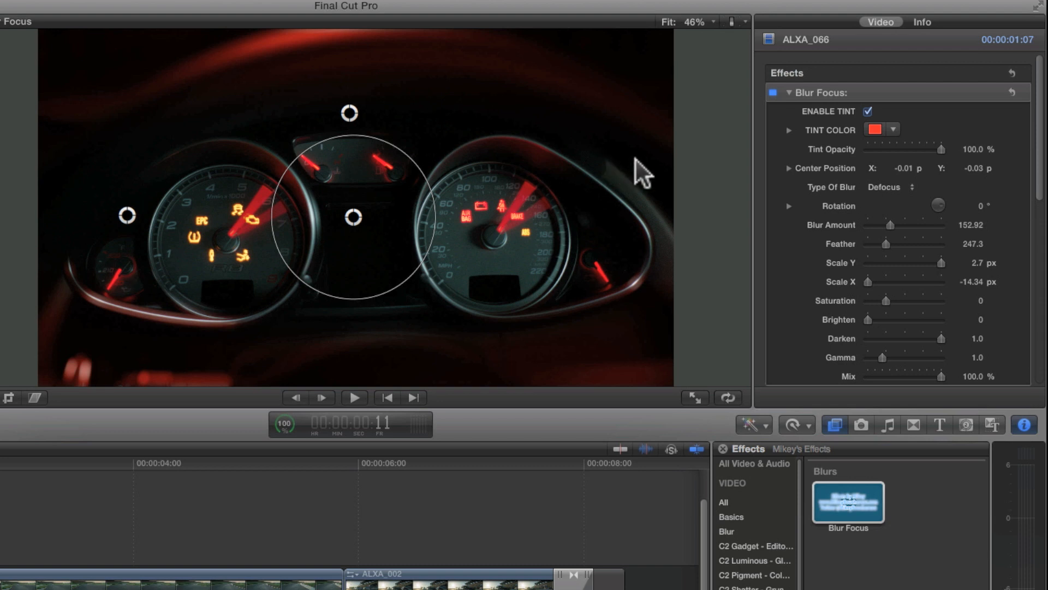
Step: Lower the red Tint Opacity and settle it at about 49.51%
drag(943, 149, 909, 149)
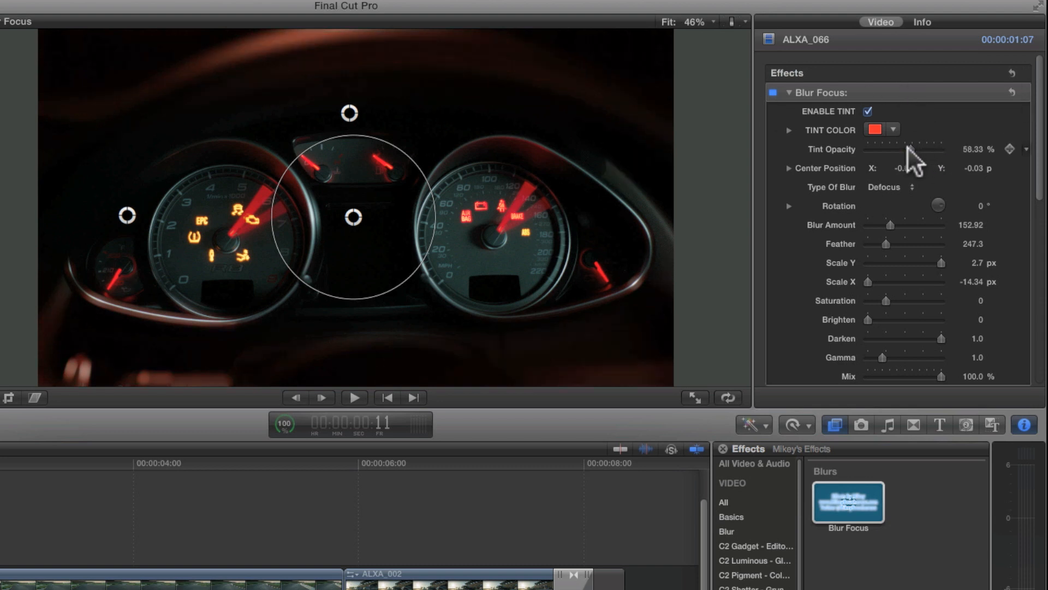
drag(913, 149, 882, 149)
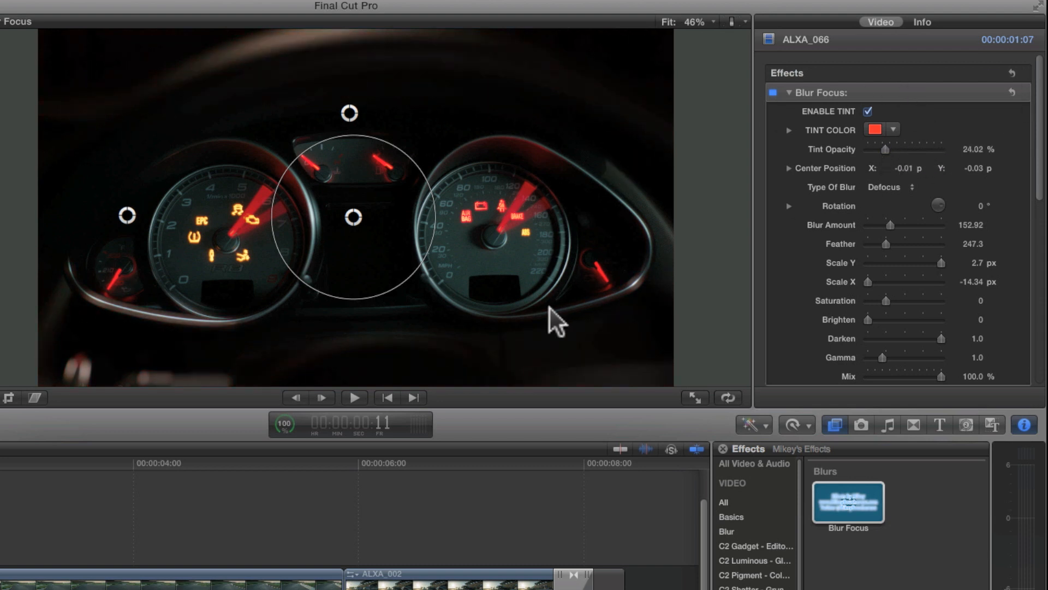
drag(877, 149, 905, 149)
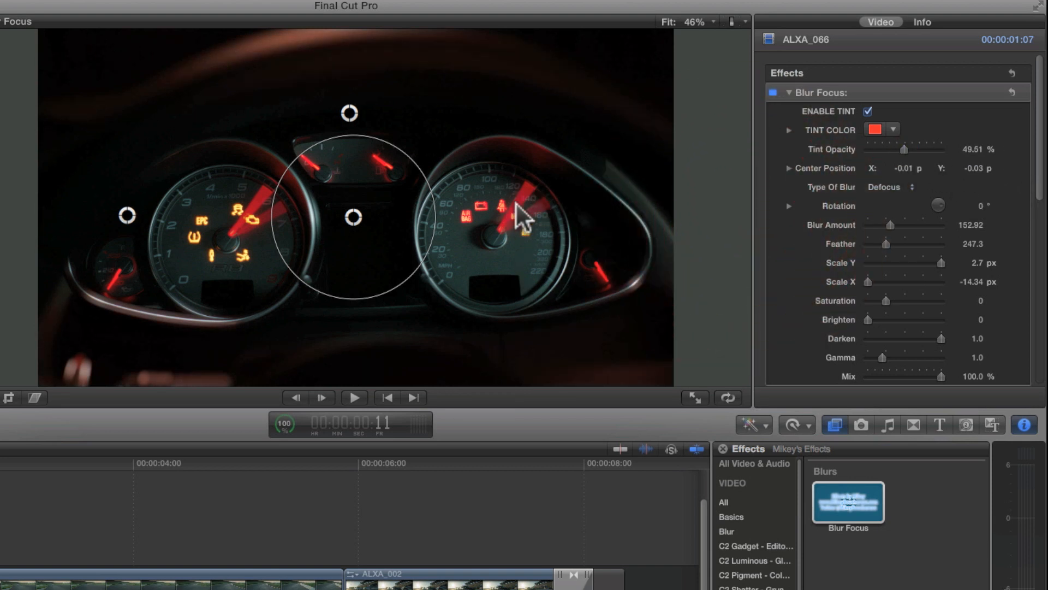
mouse_move(892, 315)
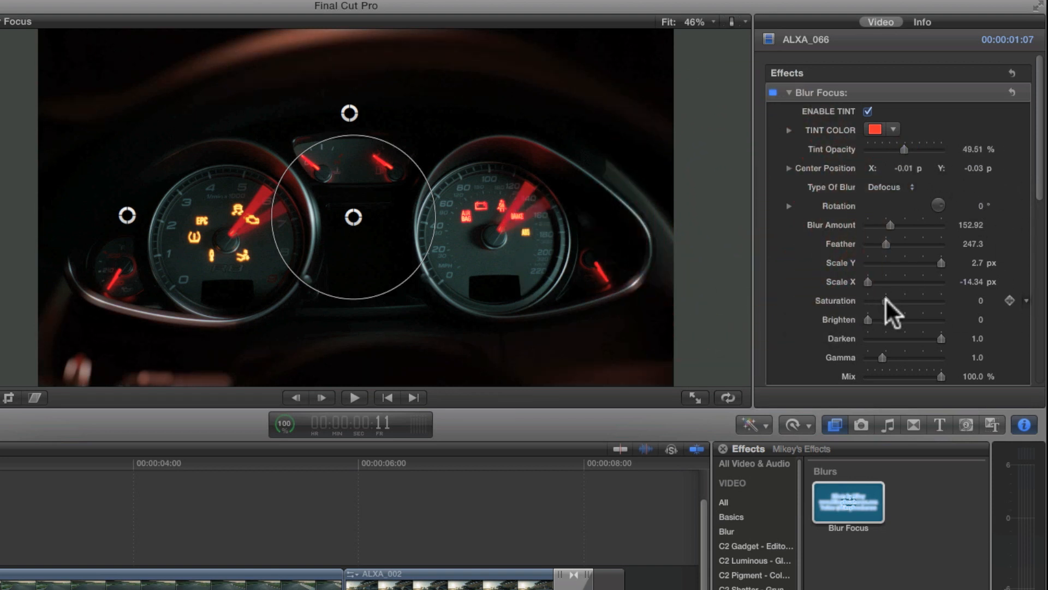
Step: Raise Saturation of the blurred area above zero
drag(884, 306, 909, 306)
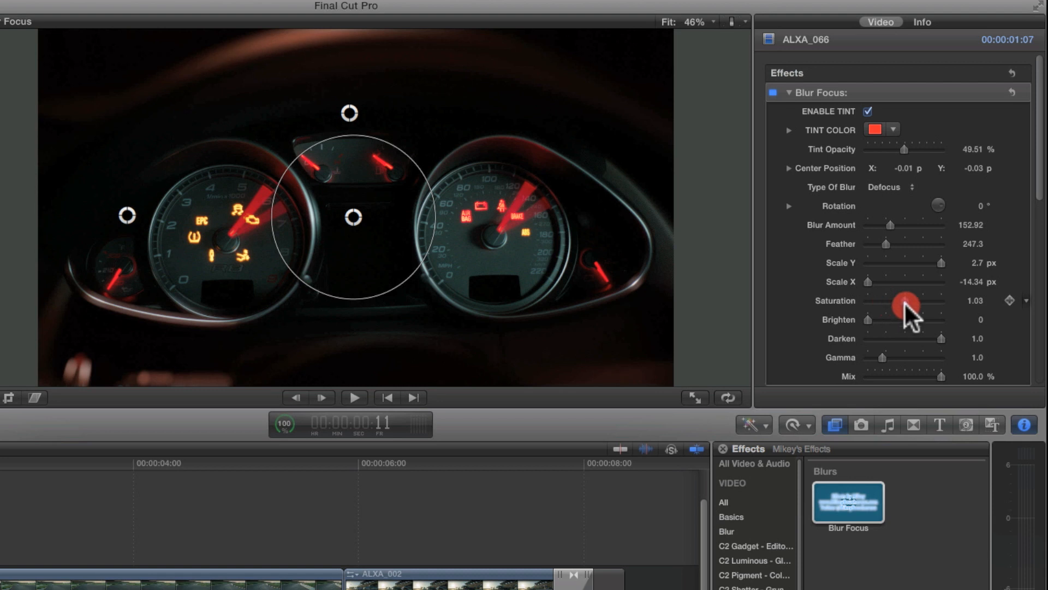
drag(906, 305, 970, 308)
text(0)
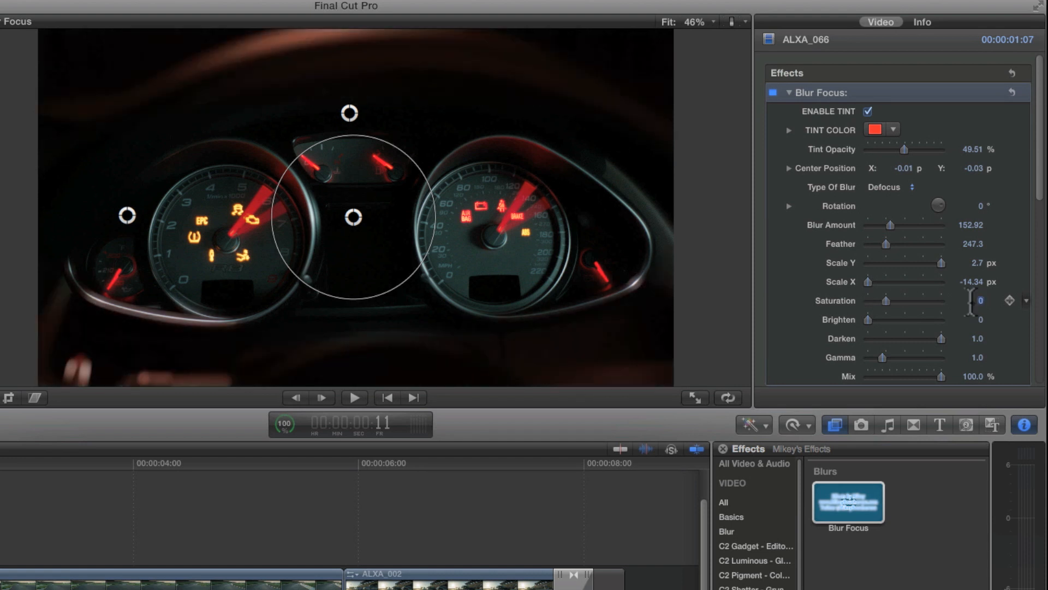
Step: Lift Brighten on the blurred surround, then return it to 0
drag(886, 320, 899, 323)
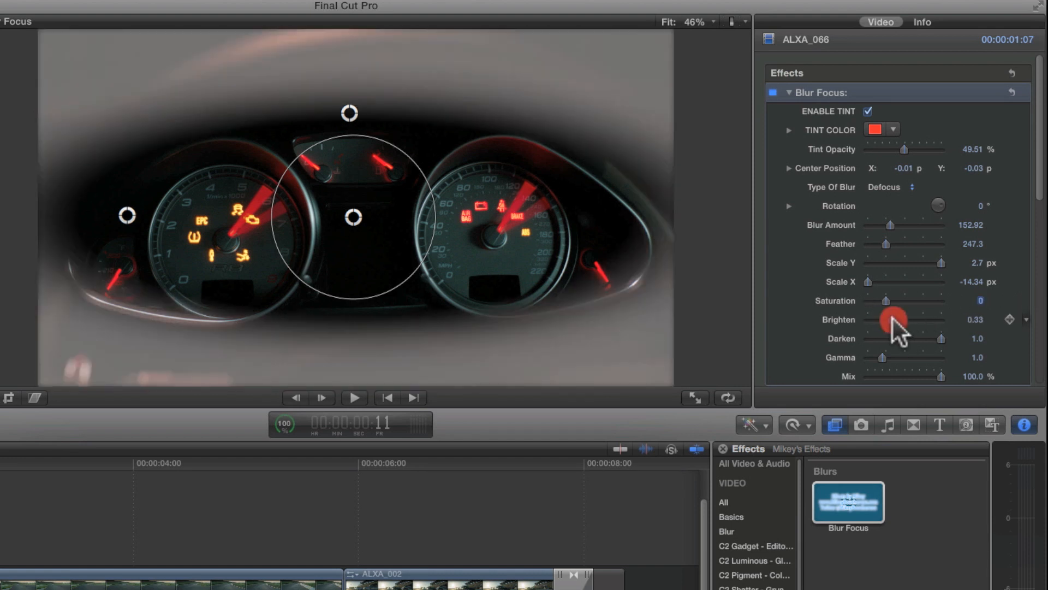
drag(891, 319, 977, 321)
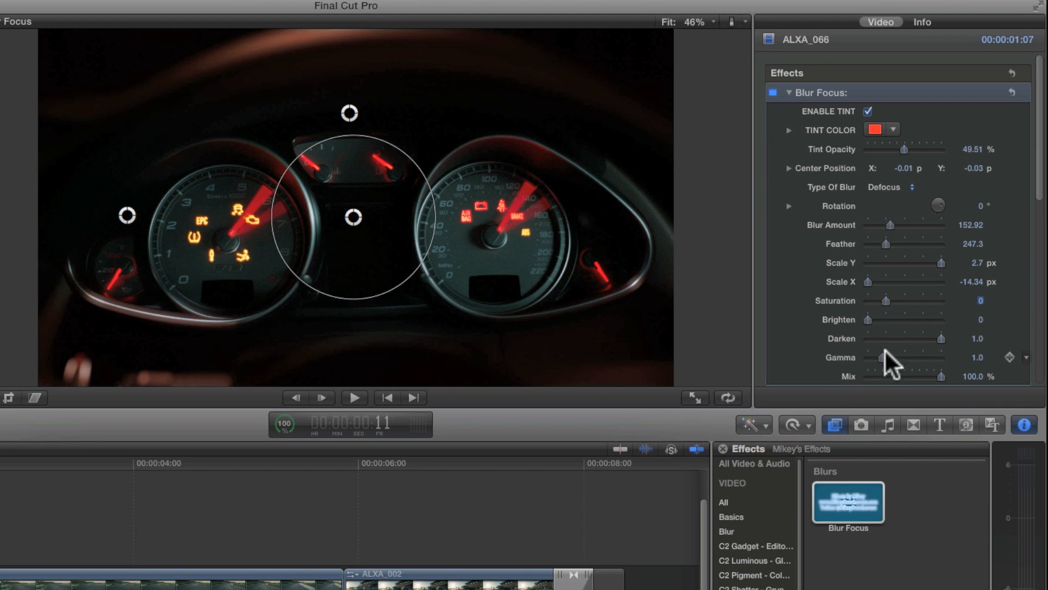
Step: Sweep Gamma down to 0.96, up to 5.0, and finally to 0
drag(926, 358, 899, 358)
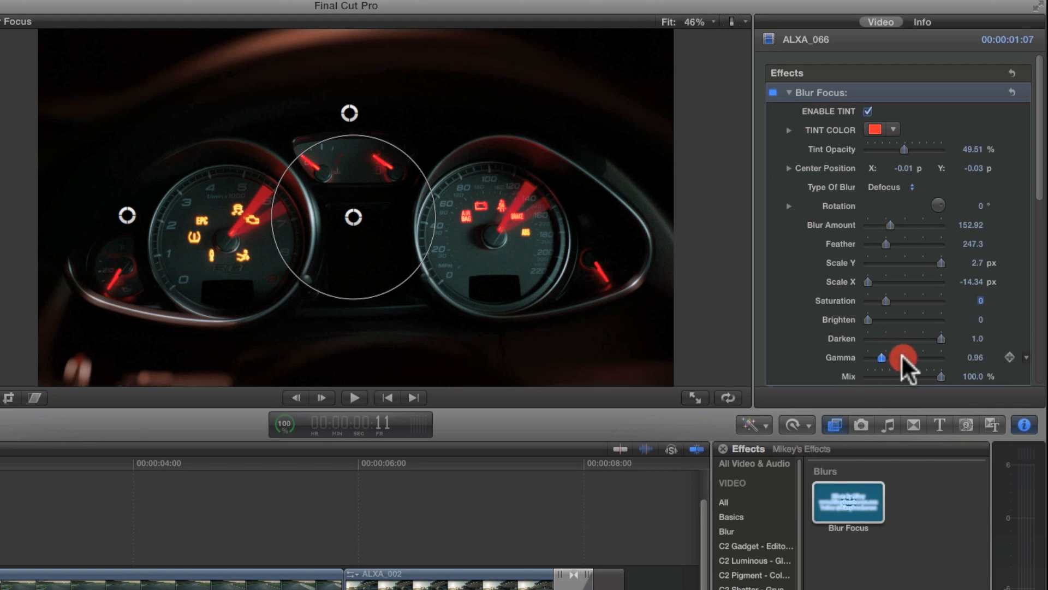
drag(902, 357, 943, 357)
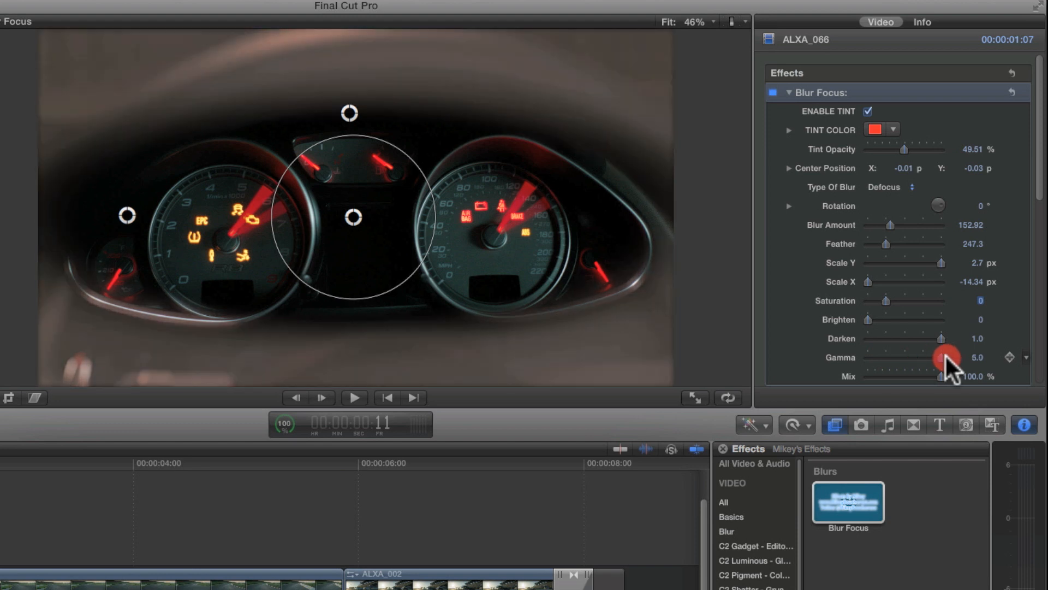
drag(946, 357, 856, 361)
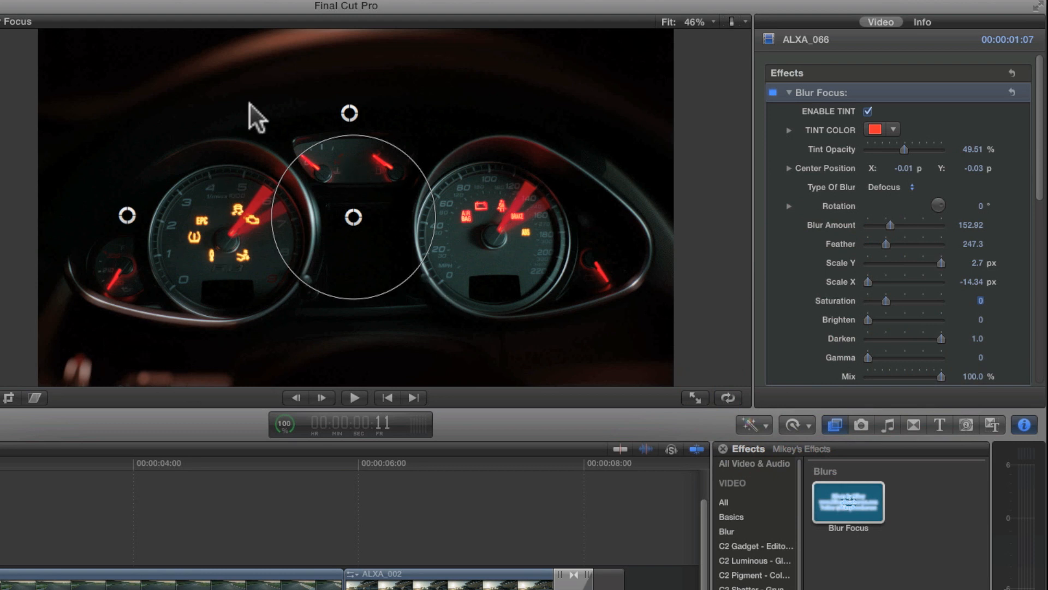
mouse_move(908, 224)
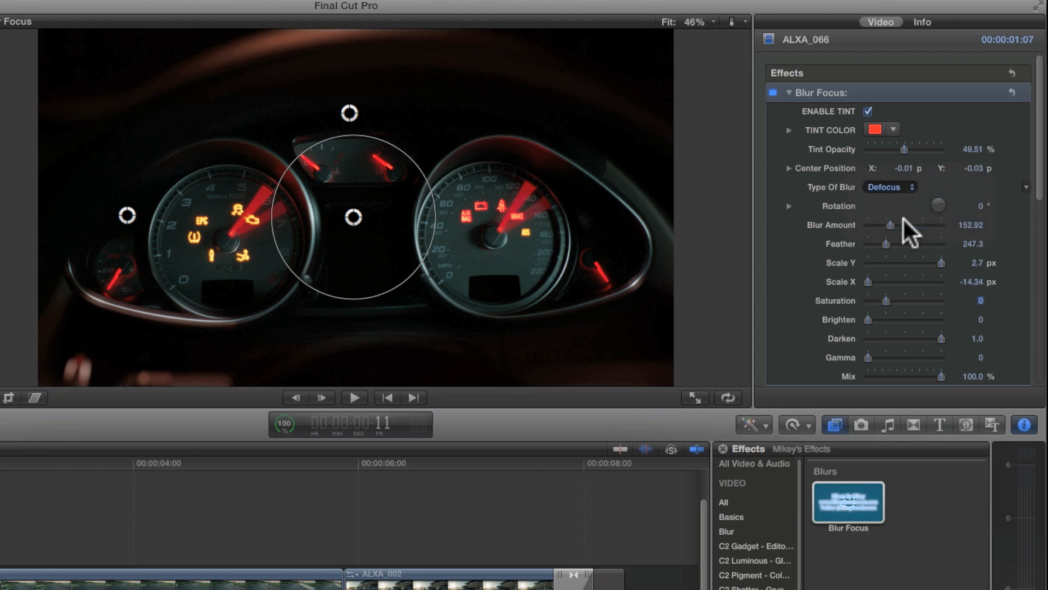
Step: Lower Mix to about 38% and set the red Tint Opacity to about 74%
drag(942, 375, 916, 375)
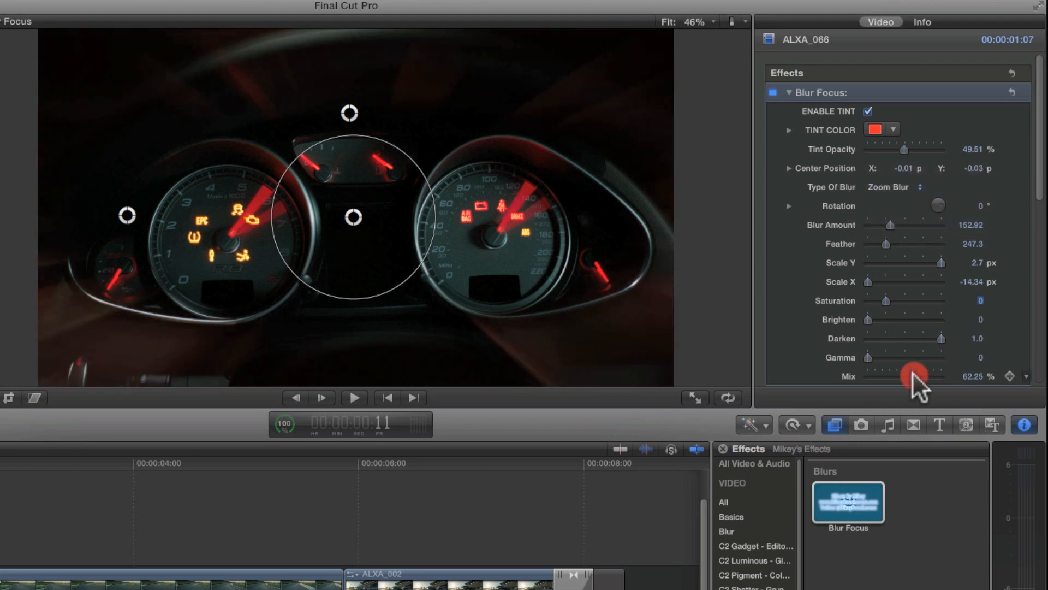
drag(918, 369, 876, 376)
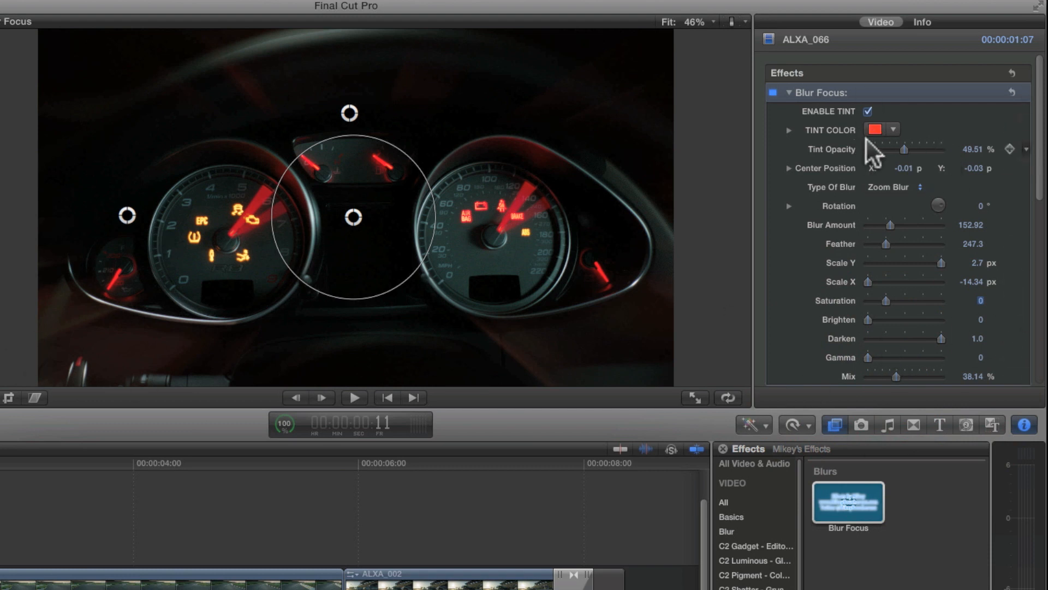
mouse_move(816, 143)
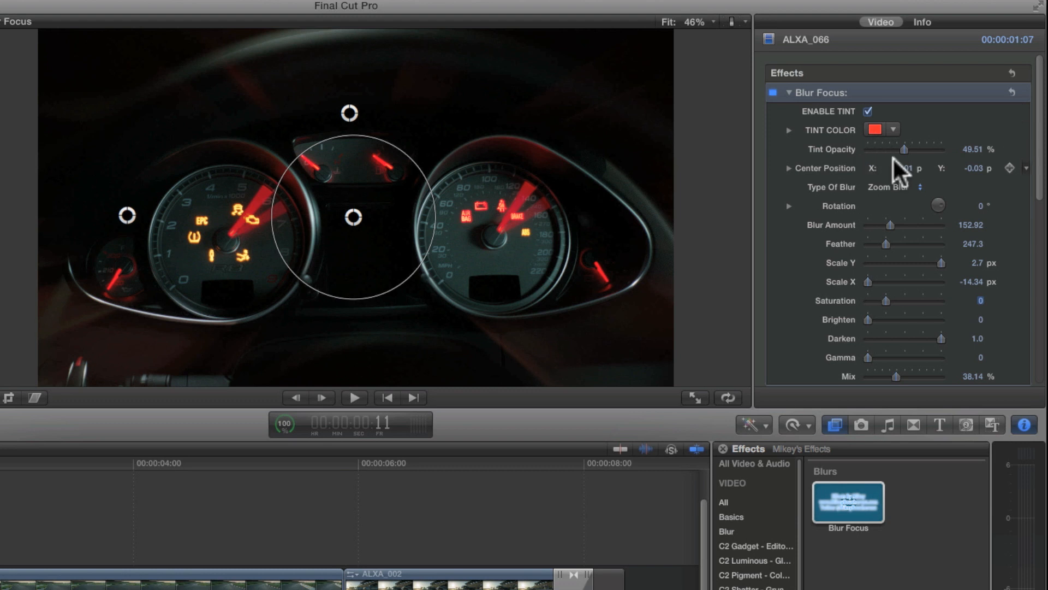
drag(905, 149, 883, 149)
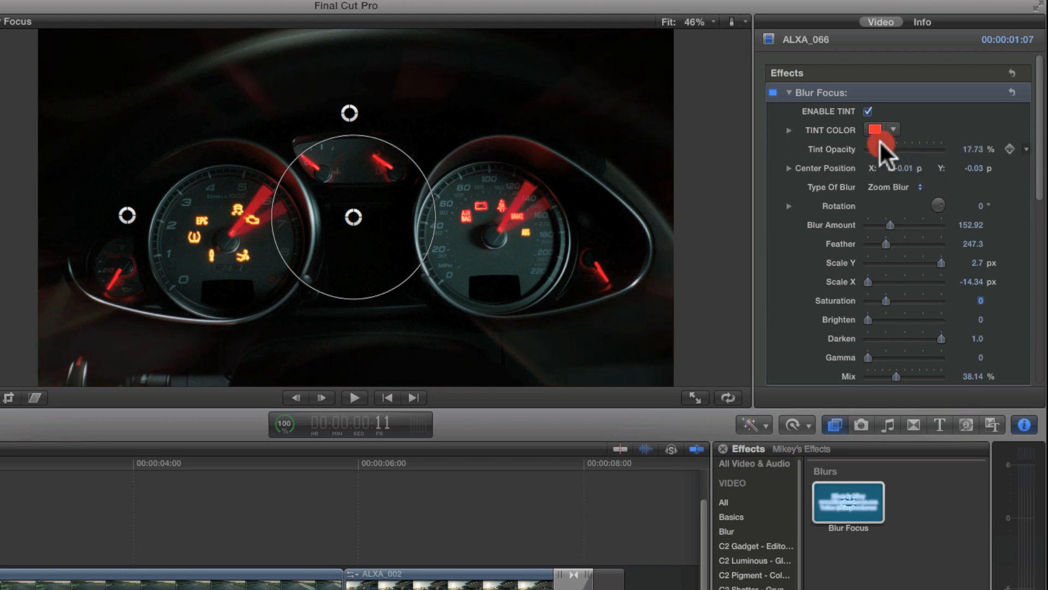
drag(885, 149, 926, 149)
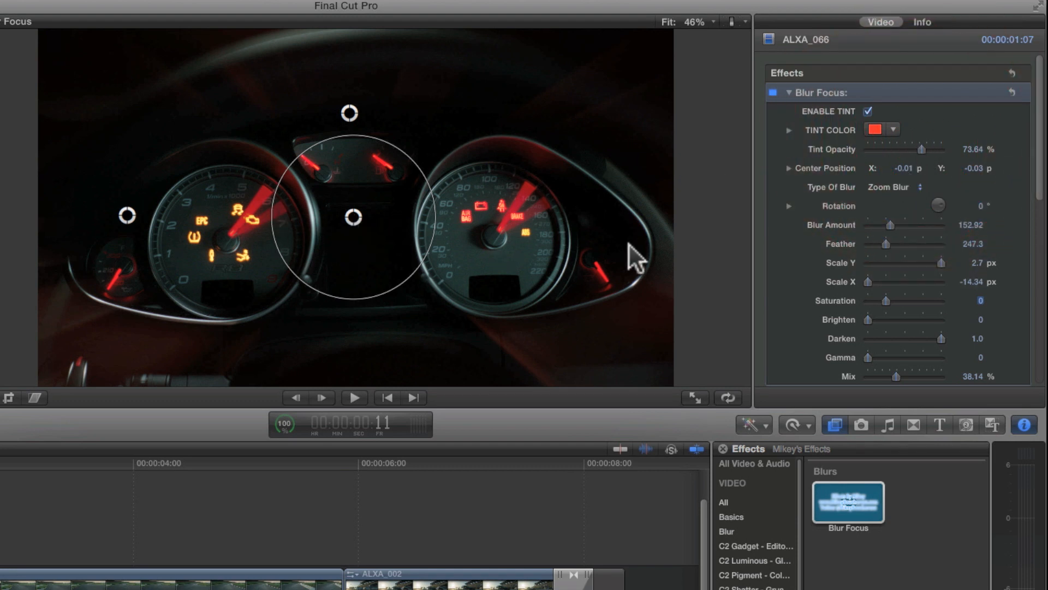
Step: Switch the blur type back to Defocus and restore Mix to 100%
click(895, 187)
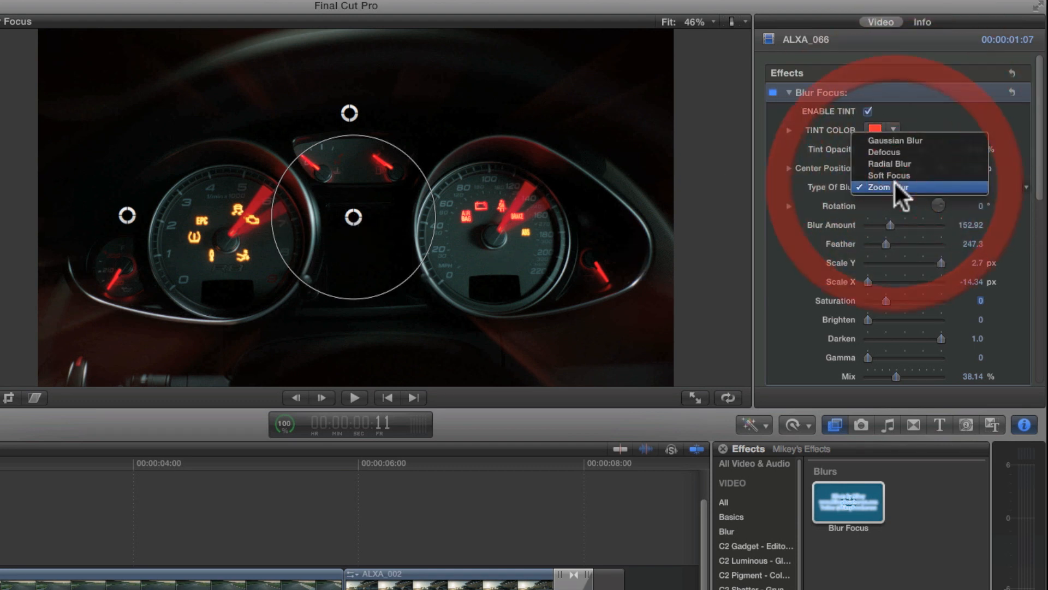
click(884, 151)
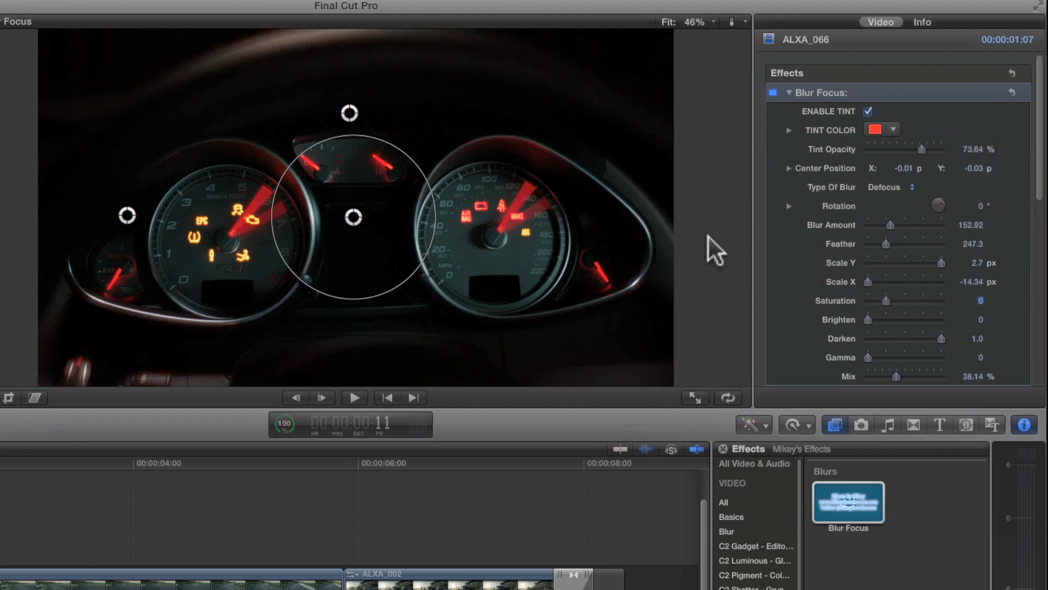
mouse_move(953, 239)
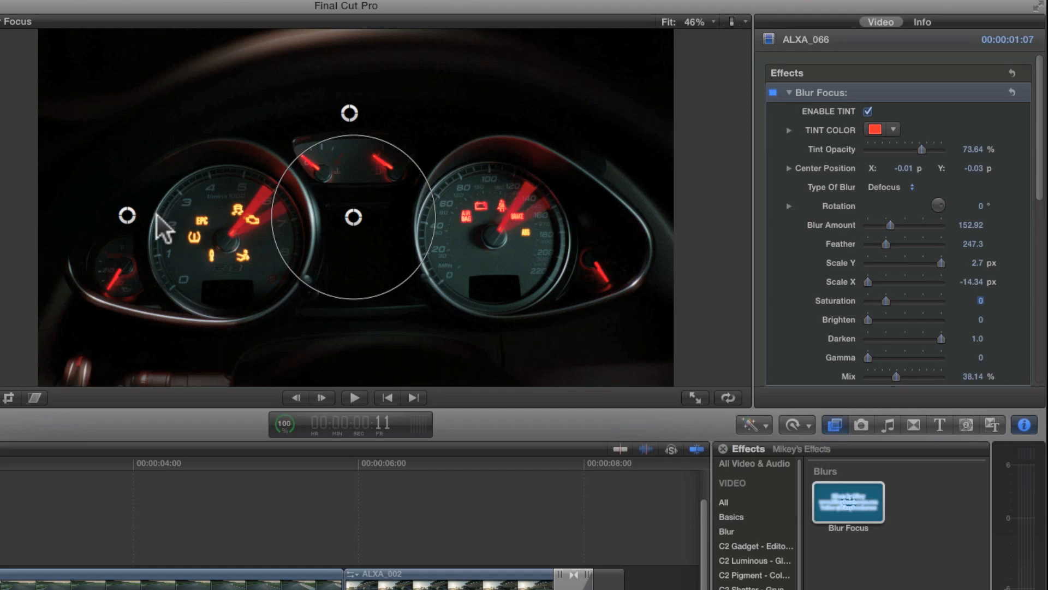
mouse_move(892, 314)
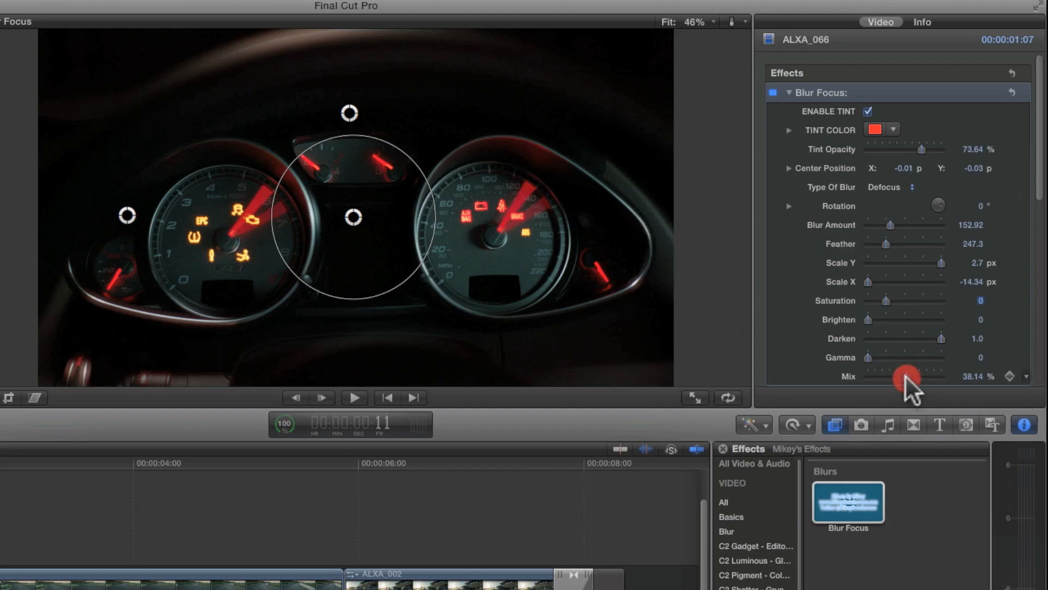
drag(903, 376, 941, 377)
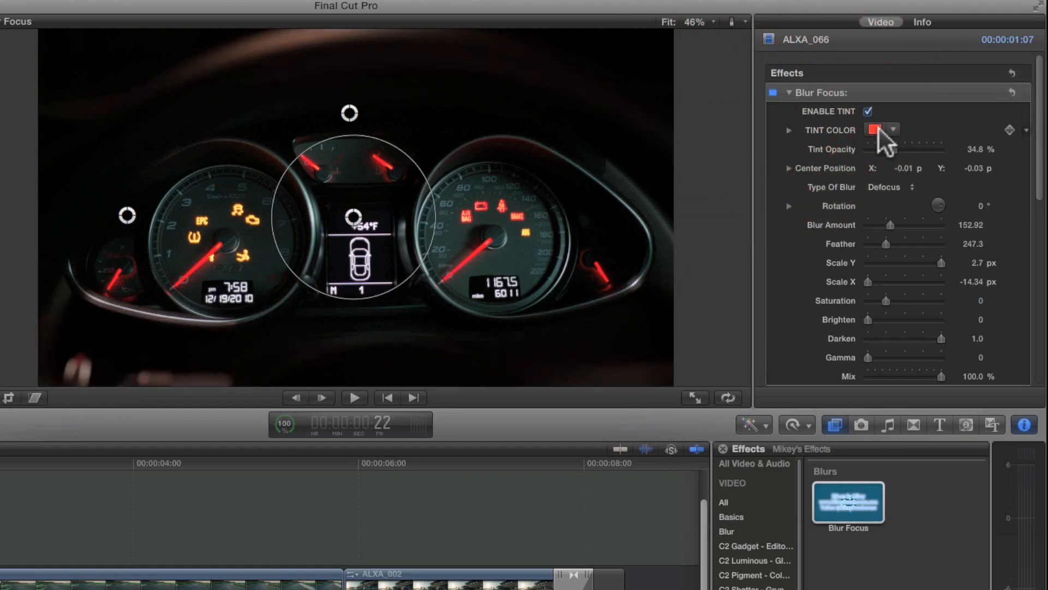
Step: Restore the Blur Focus Mix to 100% and view ALXA_001's orange-tinted Zoom Blur settings
click(867, 111)
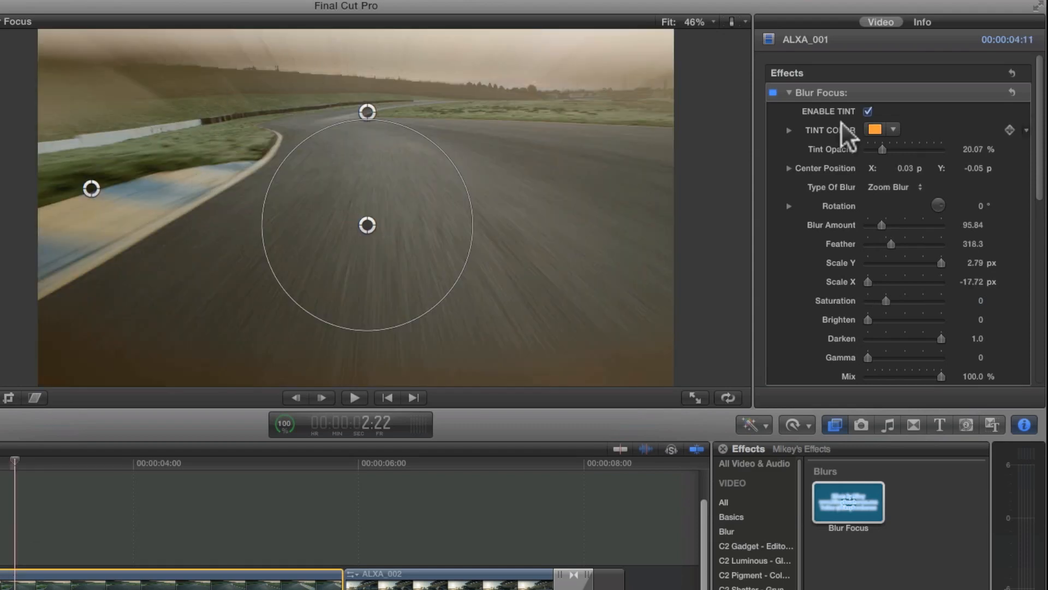
click(868, 111)
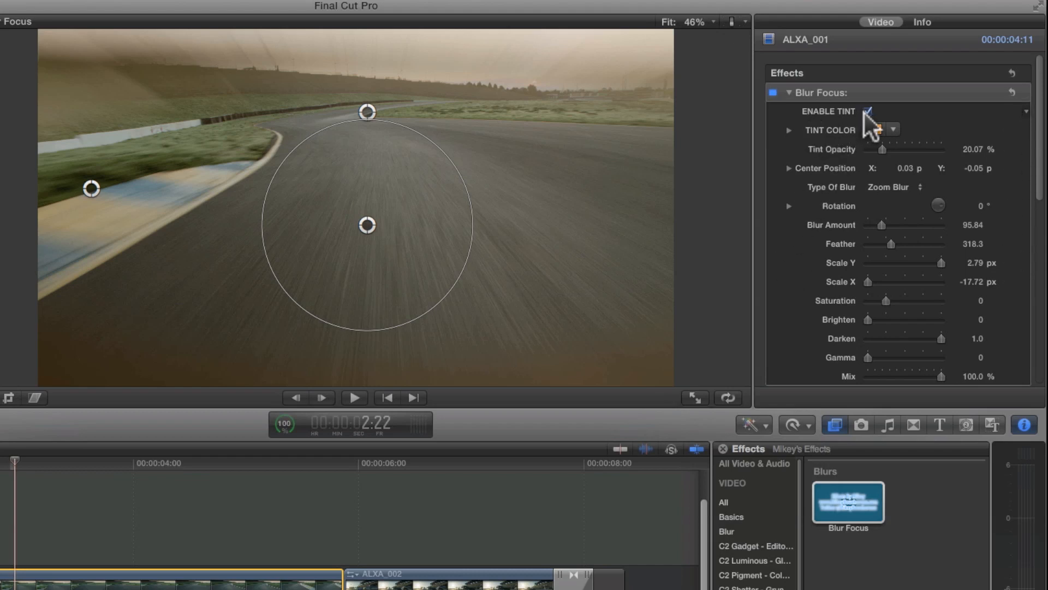
click(868, 112)
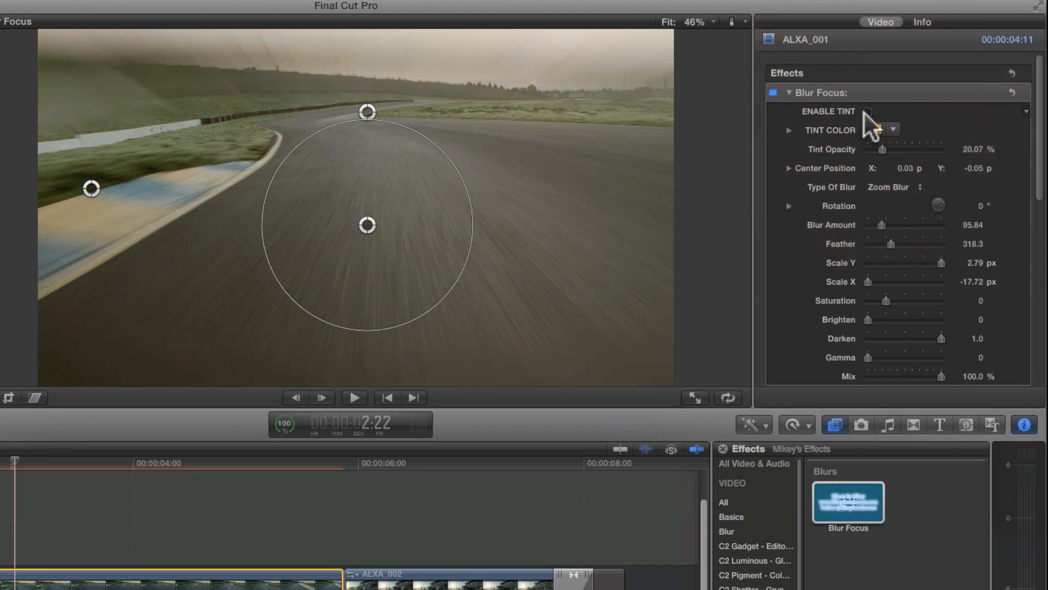
click(867, 111)
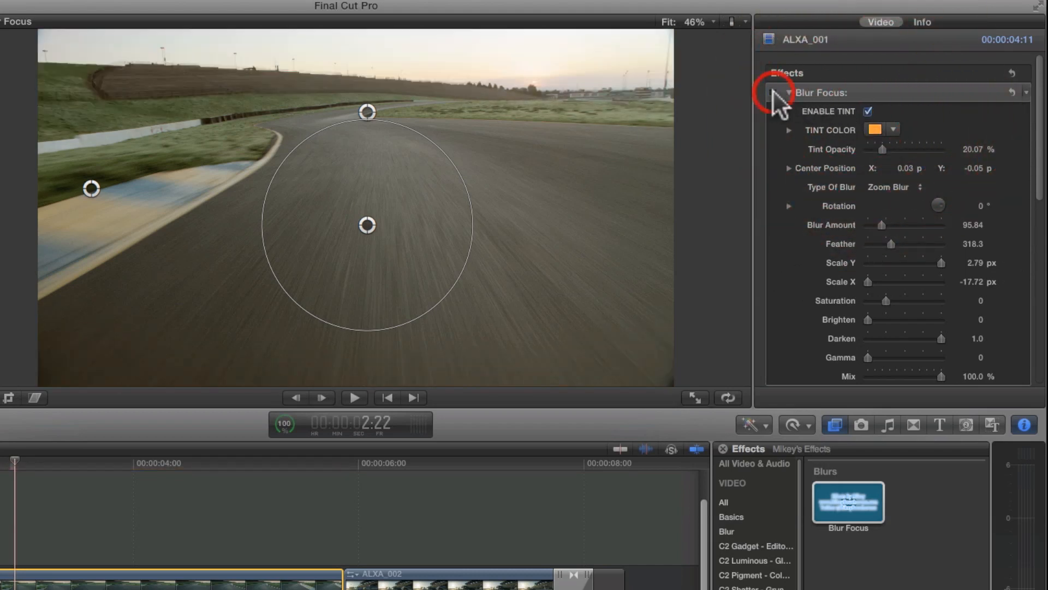
click(788, 92)
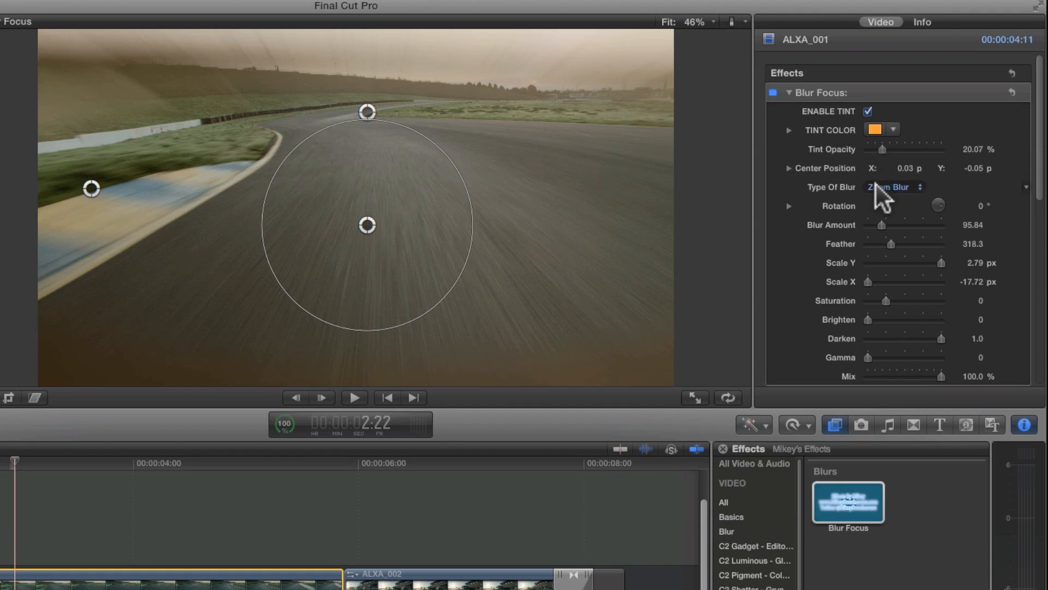
mouse_move(215, 508)
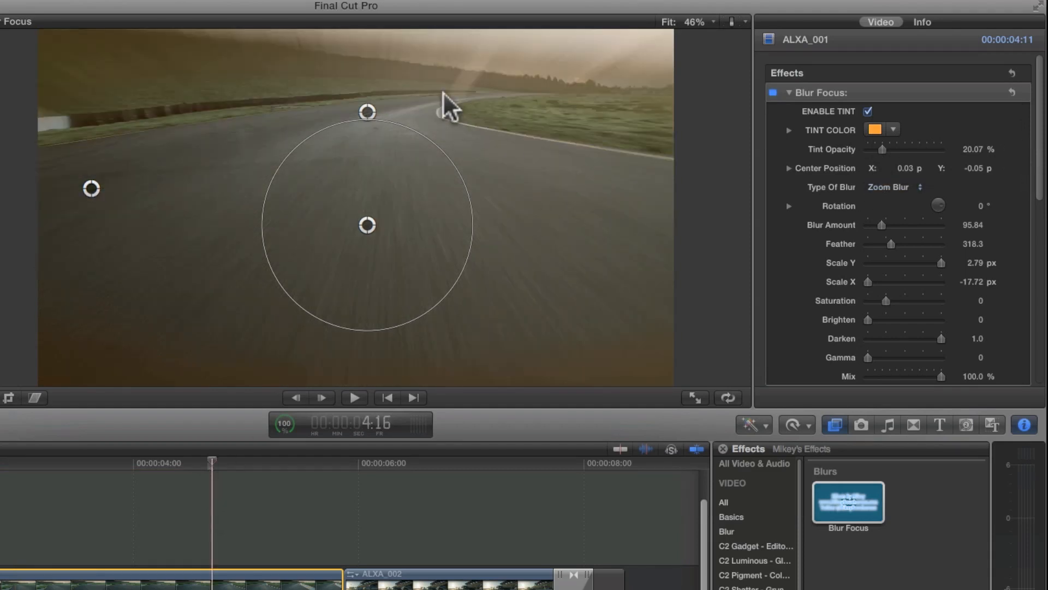
mouse_move(448, 478)
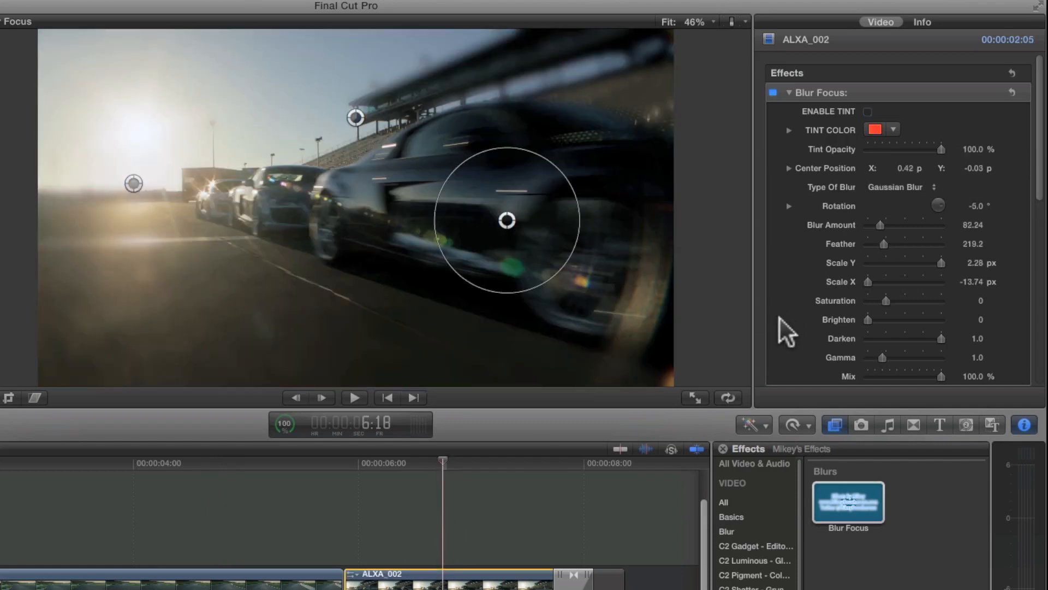
mouse_move(125, 256)
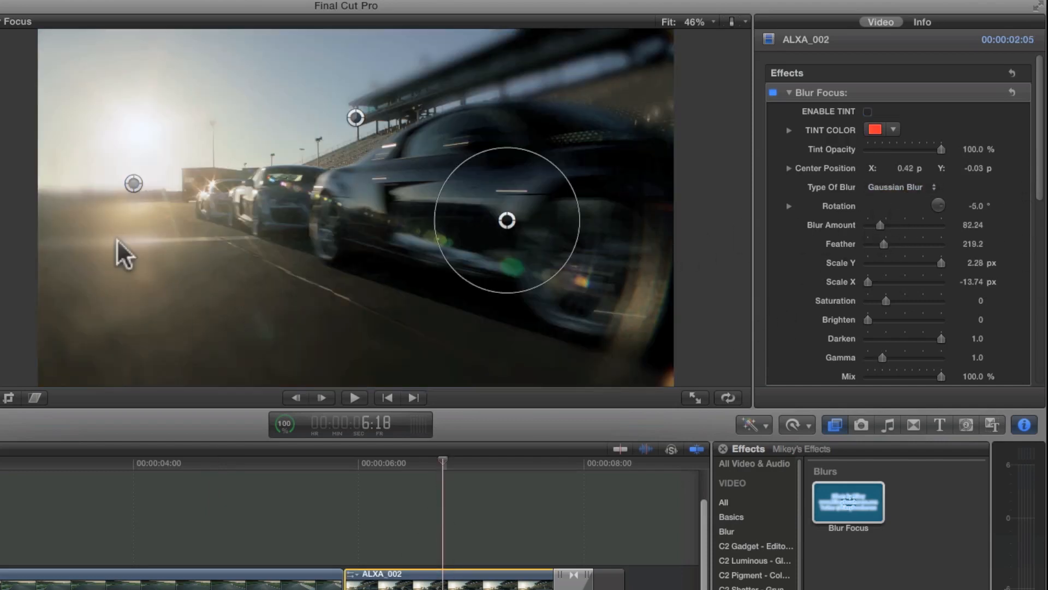
mouse_move(589, 90)
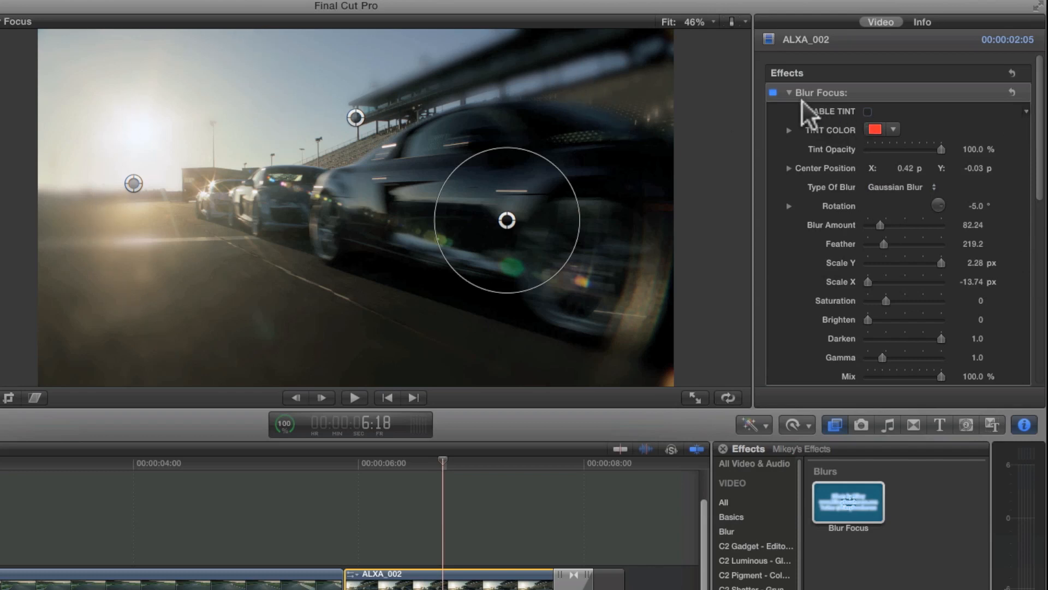
Step: Enable the red tint on ALXA_002's Gaussian Blur Focus at full opacity
click(867, 111)
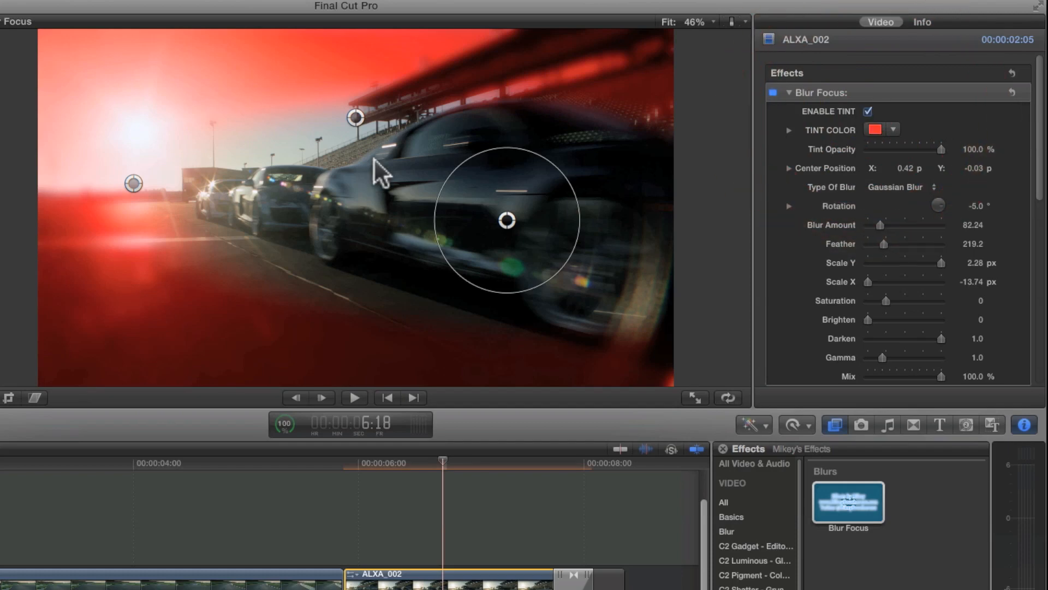
mouse_move(202, 203)
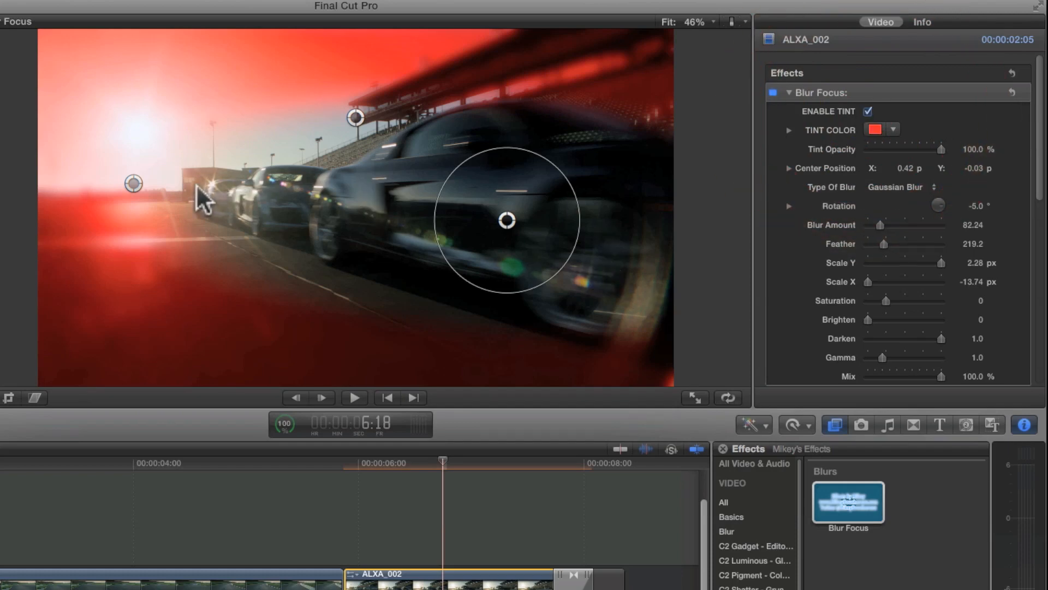
mouse_move(608, 254)
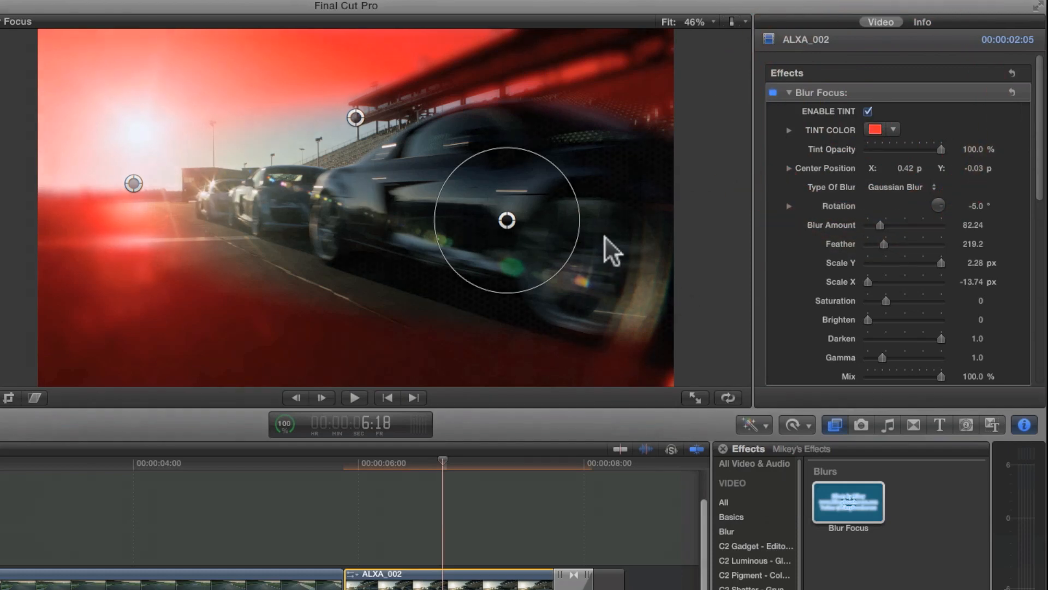